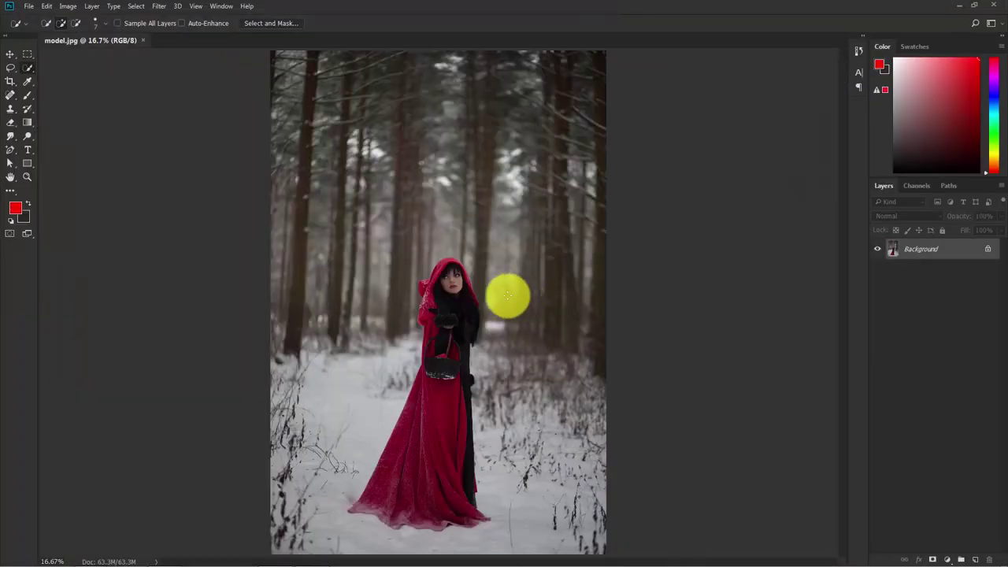
- Crop the forest photo to a tighter frame centred on the woman in the red cloak
click(11, 82)
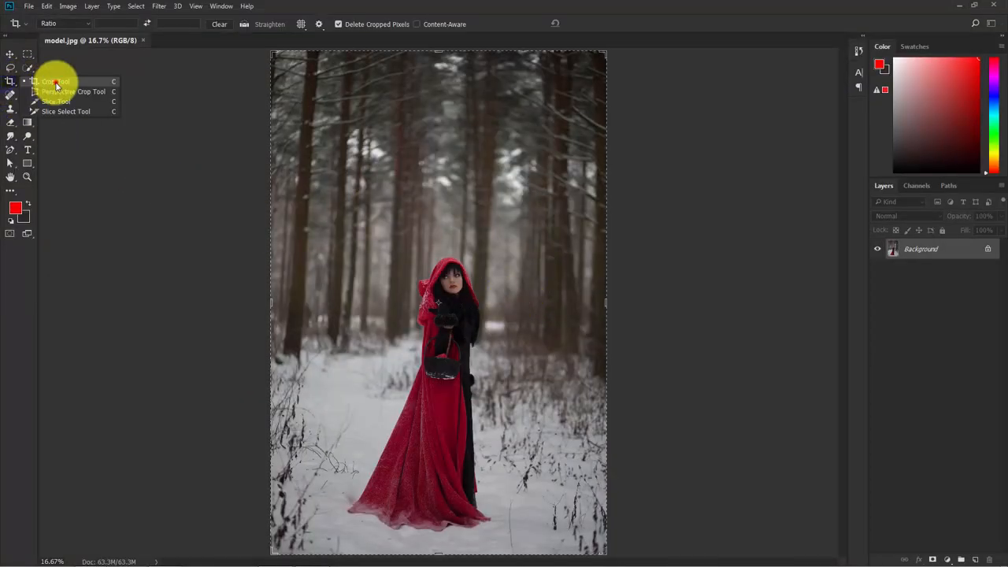
click(56, 82)
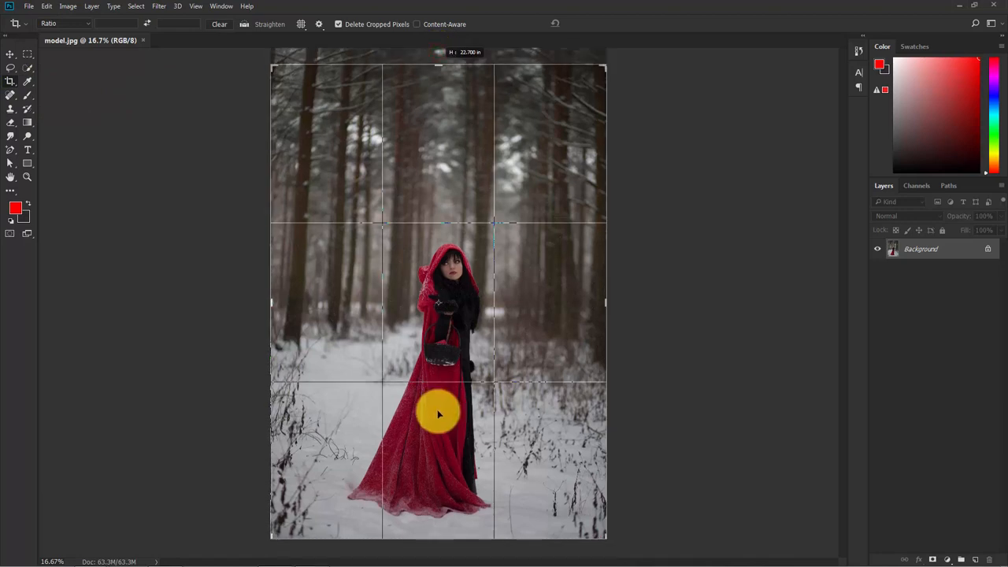
drag(438, 413, 439, 516)
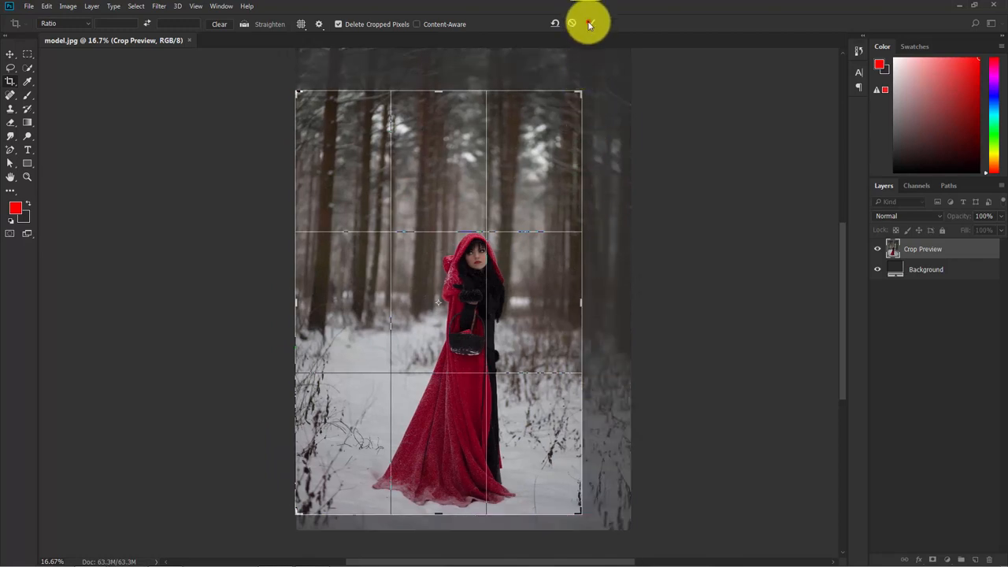
click(588, 22)
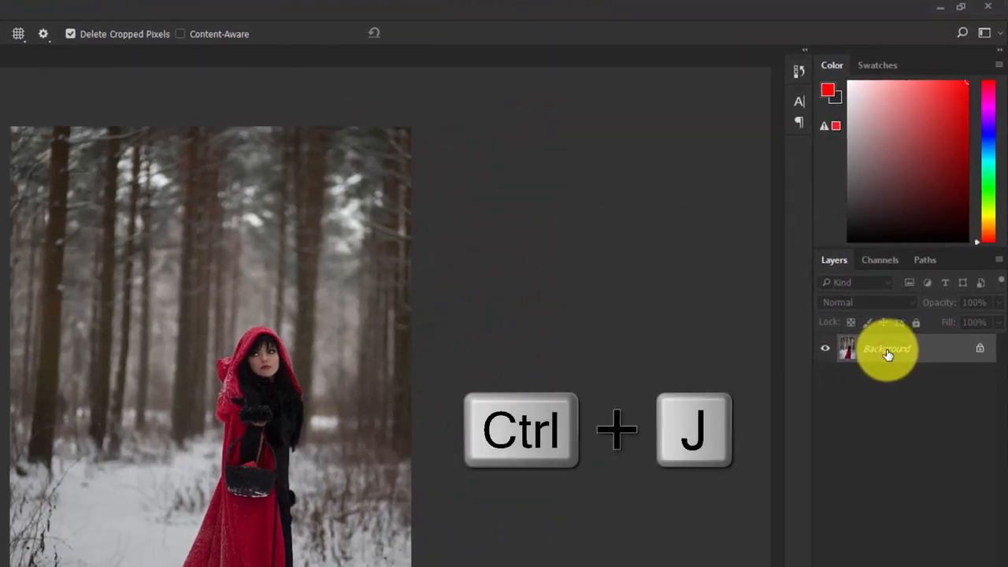
- Duplicate the photo layer and rename the copies 'model' and 'background'
key(Ctrl+J)
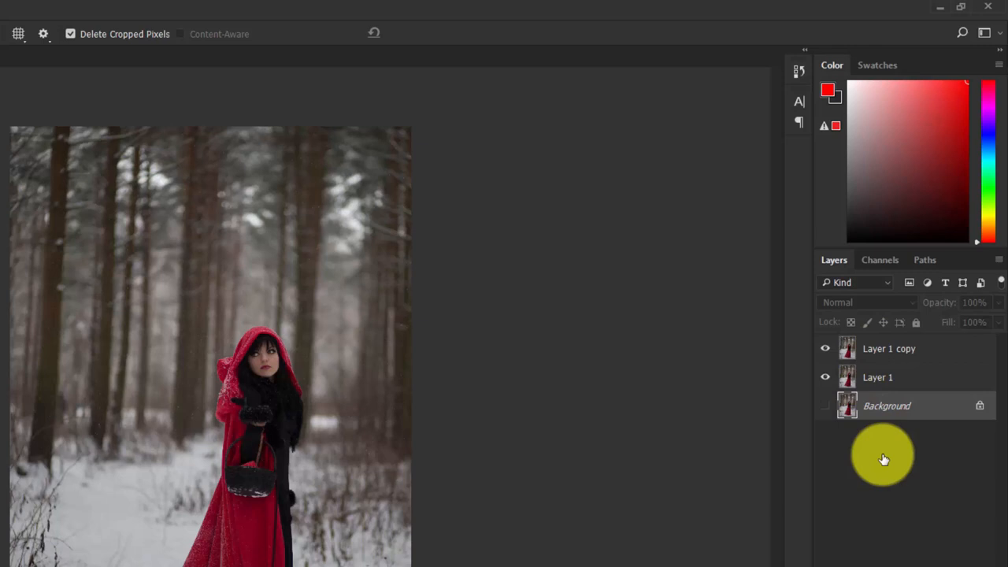
mouse_move(885, 360)
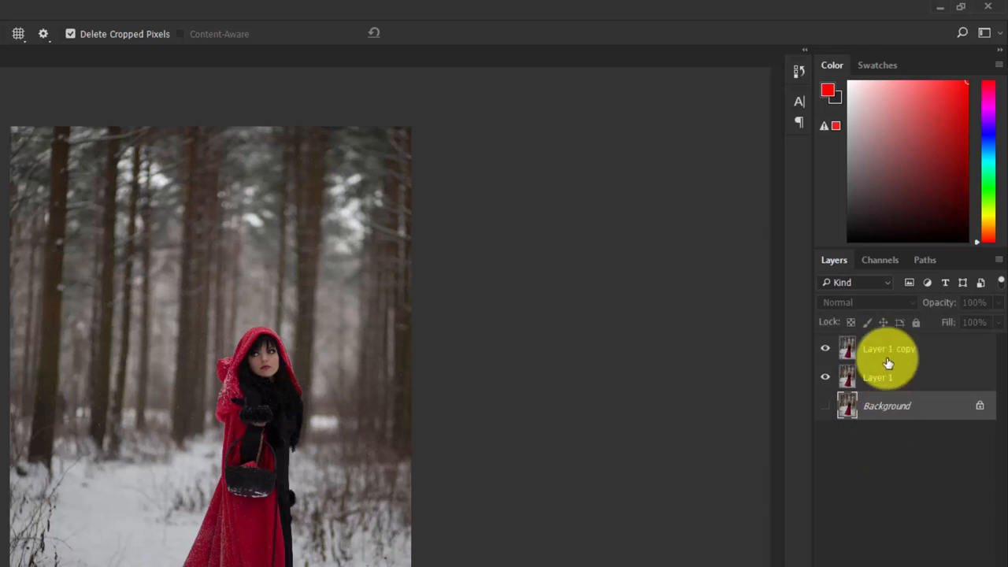
double_click(886, 350)
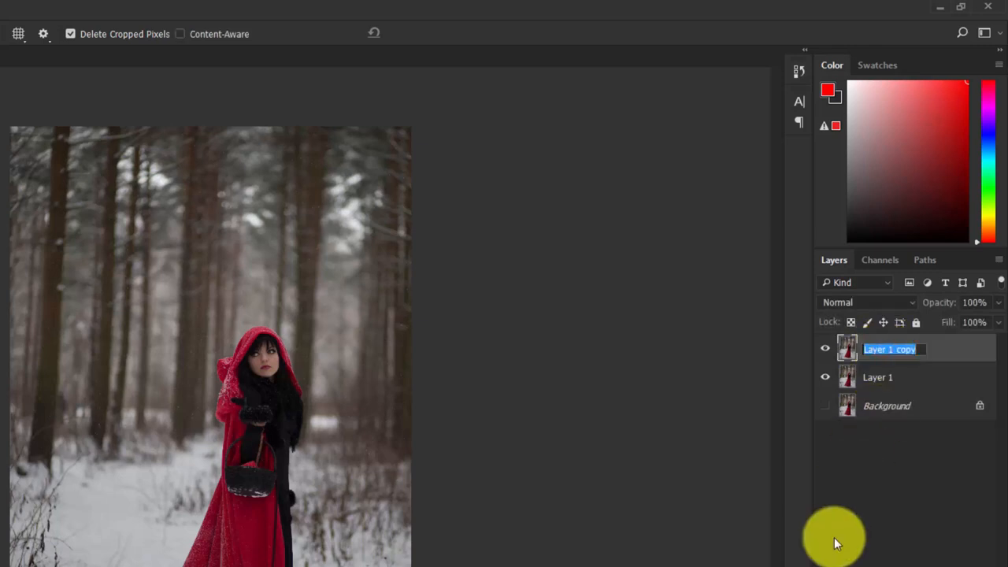
text(model)
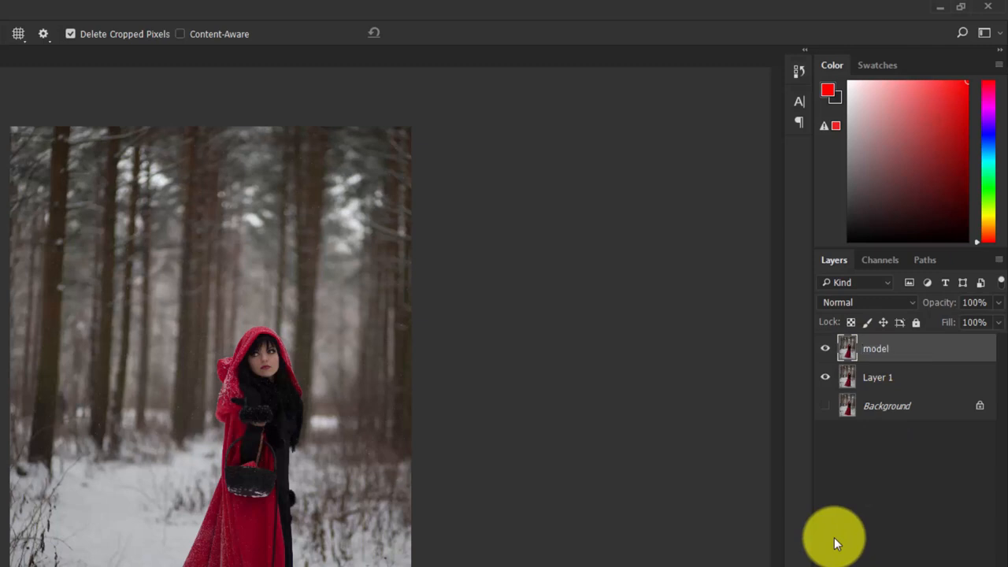
double_click(877, 376)
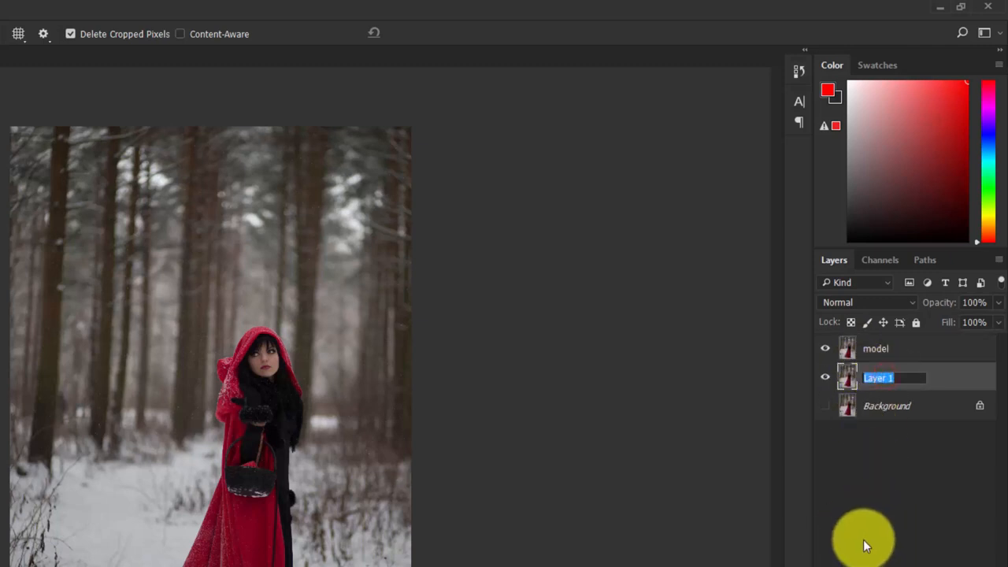
text(backg)
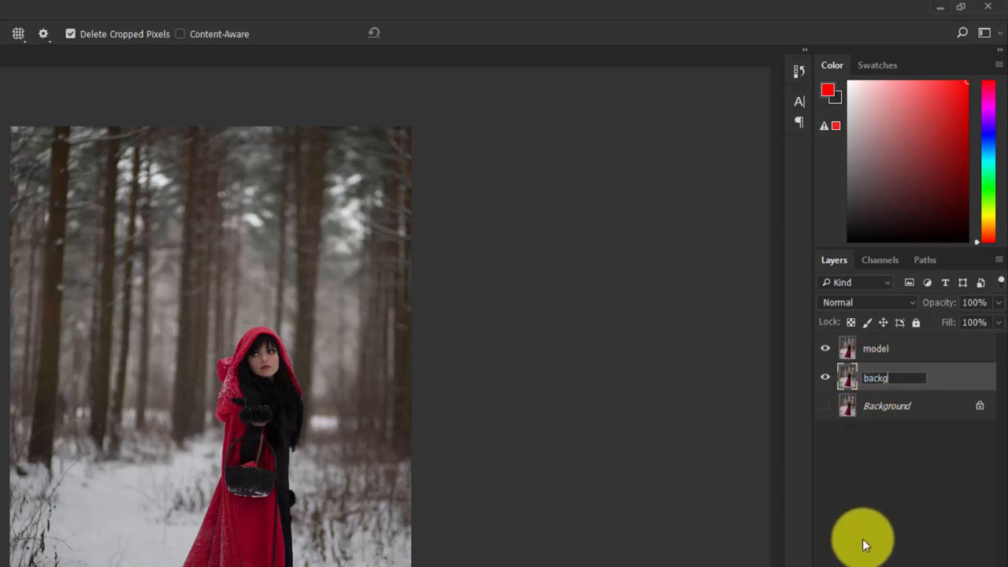
key(Enter)
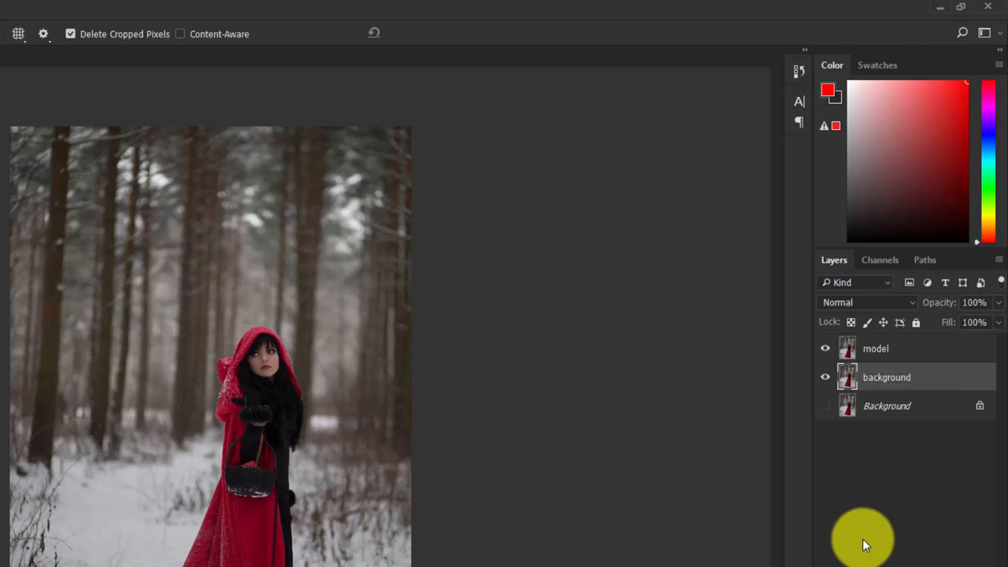
mouse_move(825, 378)
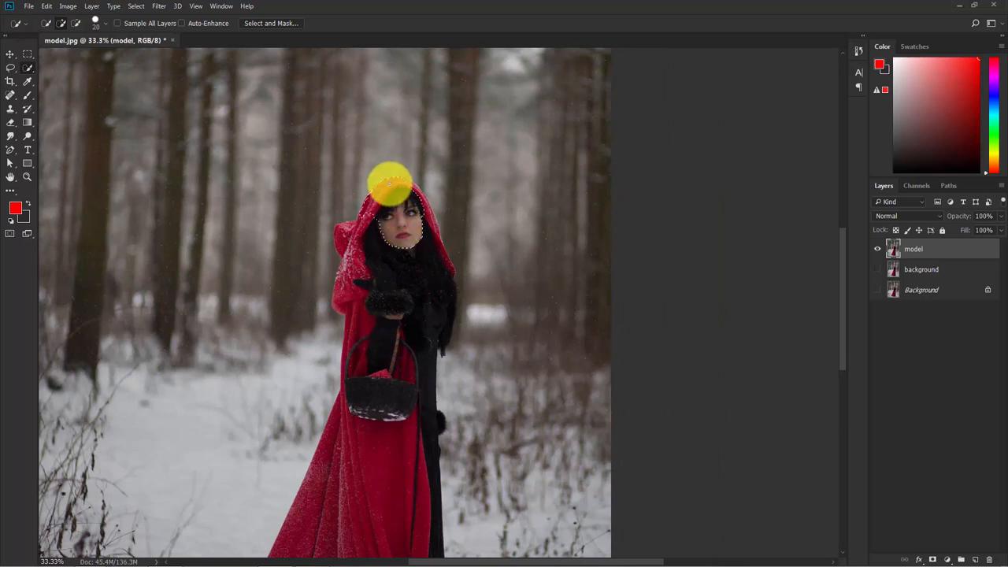
- Quick-select the woman's hood, face, basket and cloak to build the model layer mask
drag(390, 186, 366, 371)
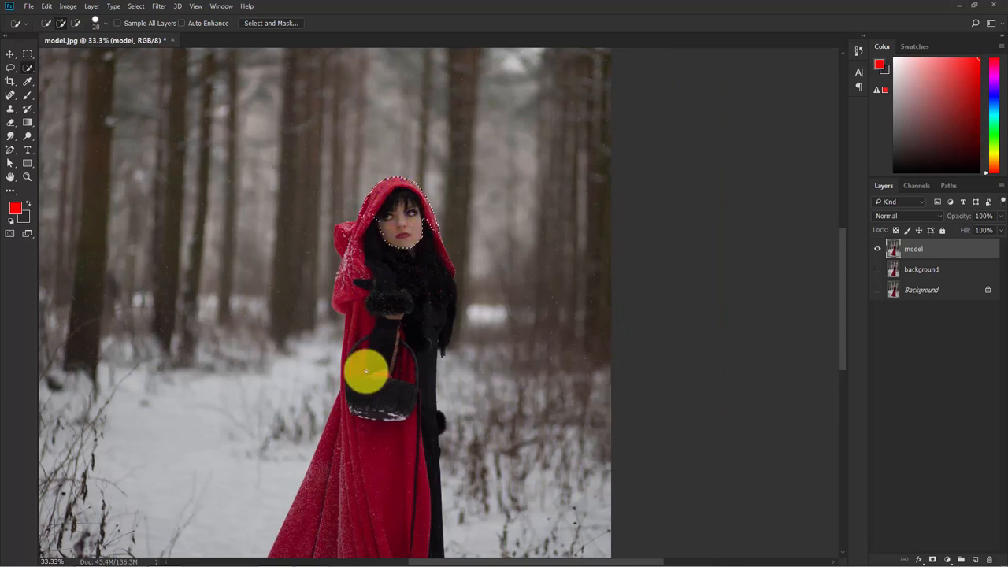
drag(366, 372, 403, 348)
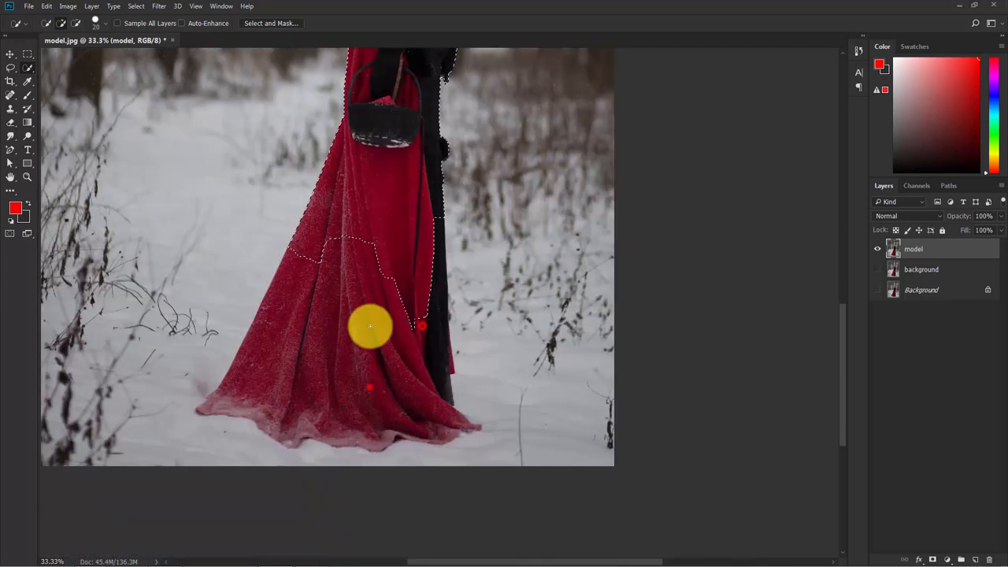
drag(370, 326, 416, 315)
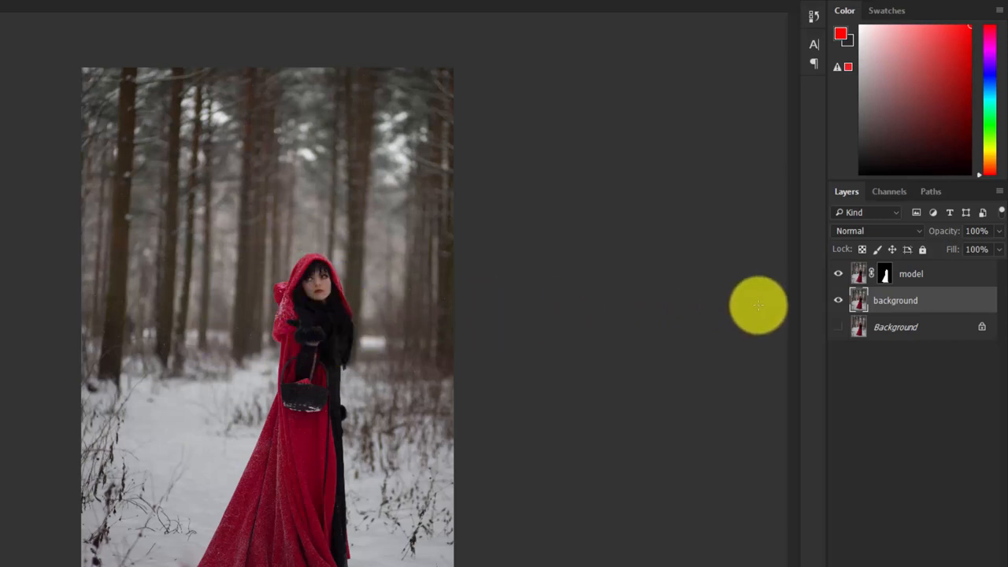
- Activate the background layer and load the model mask as a selection
click(895, 299)
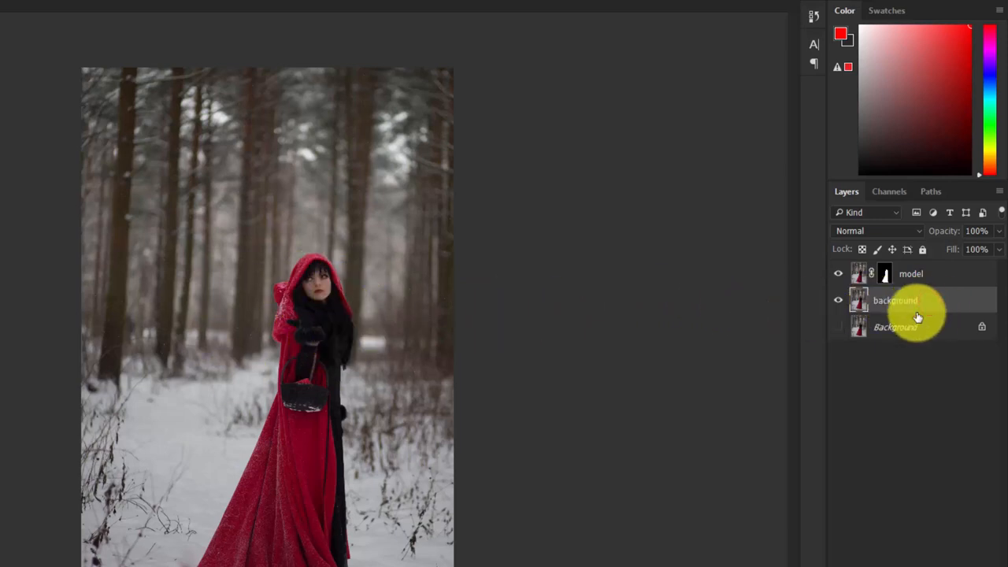
key(Ctrl)
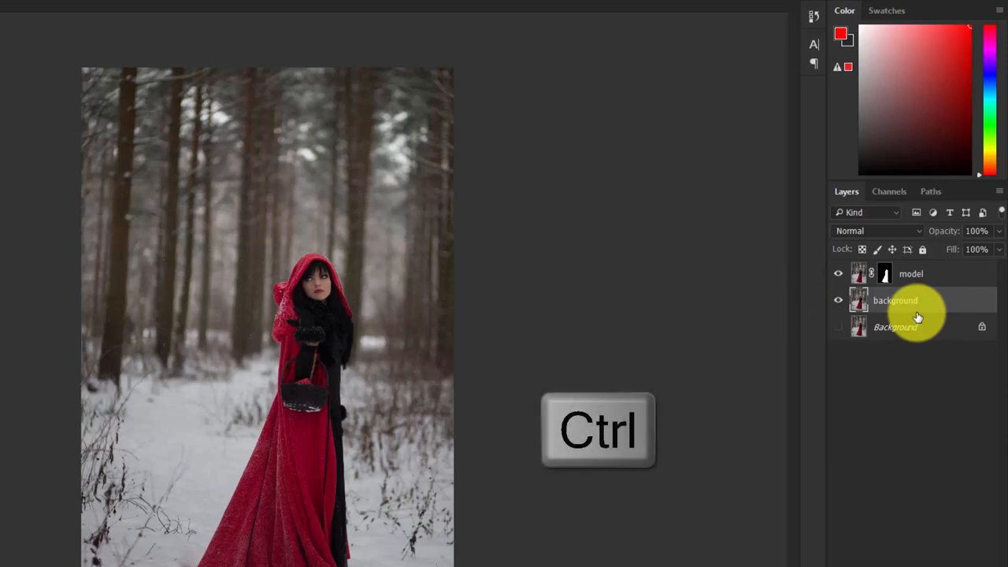
click(885, 274)
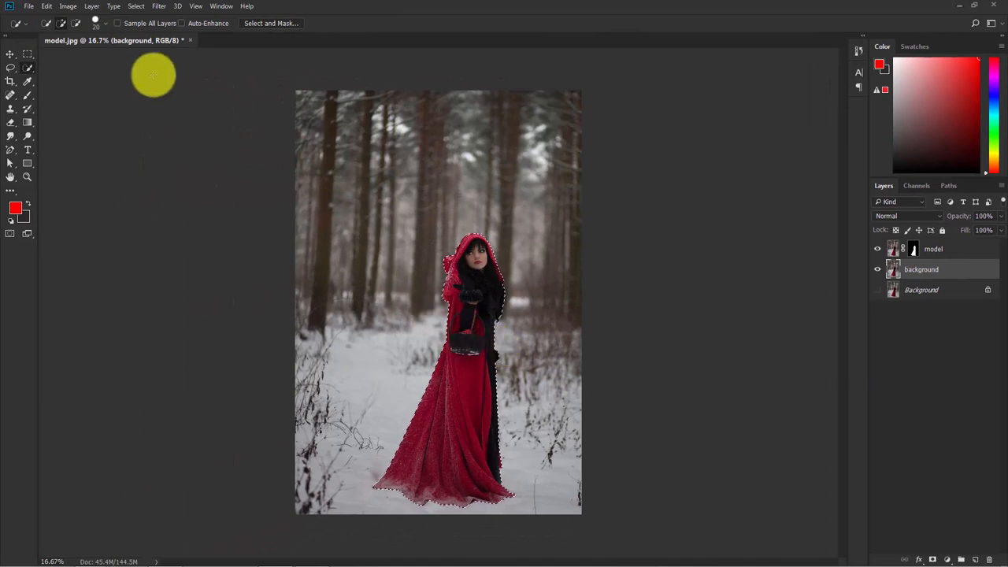
- Expand the woman's selection by a few pixels, Content-Aware fill it, then deselect
click(137, 6)
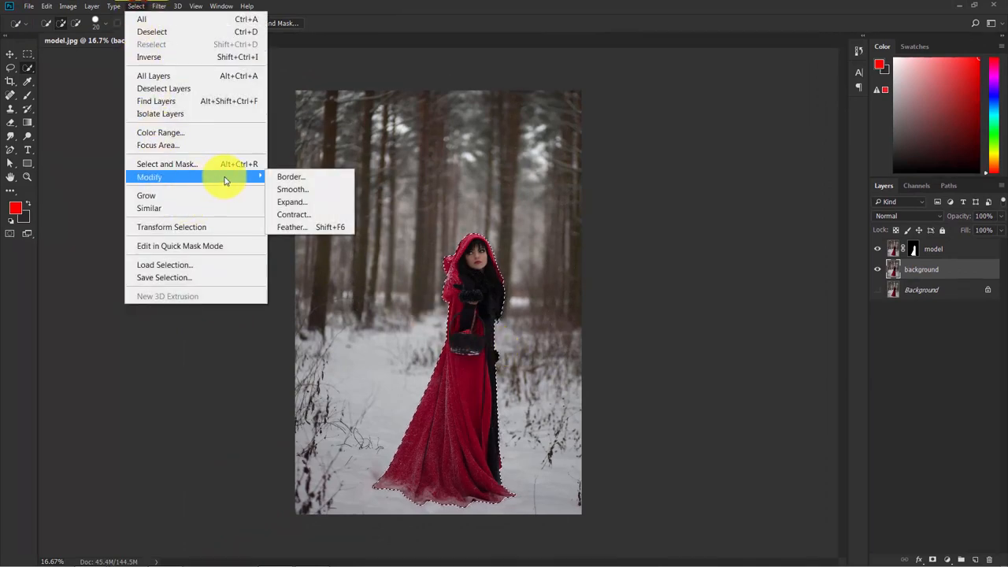
click(293, 201)
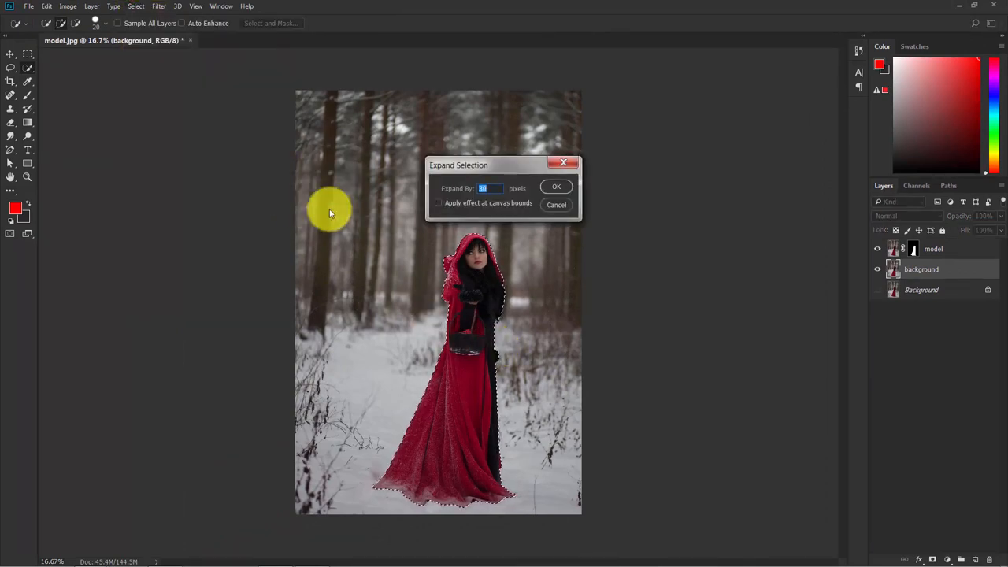
click(490, 189)
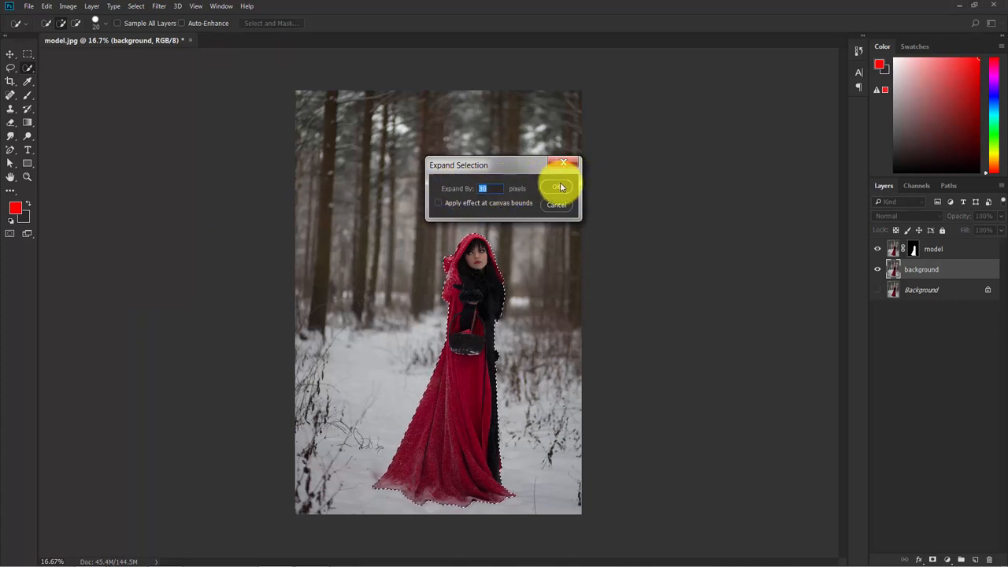
click(558, 186)
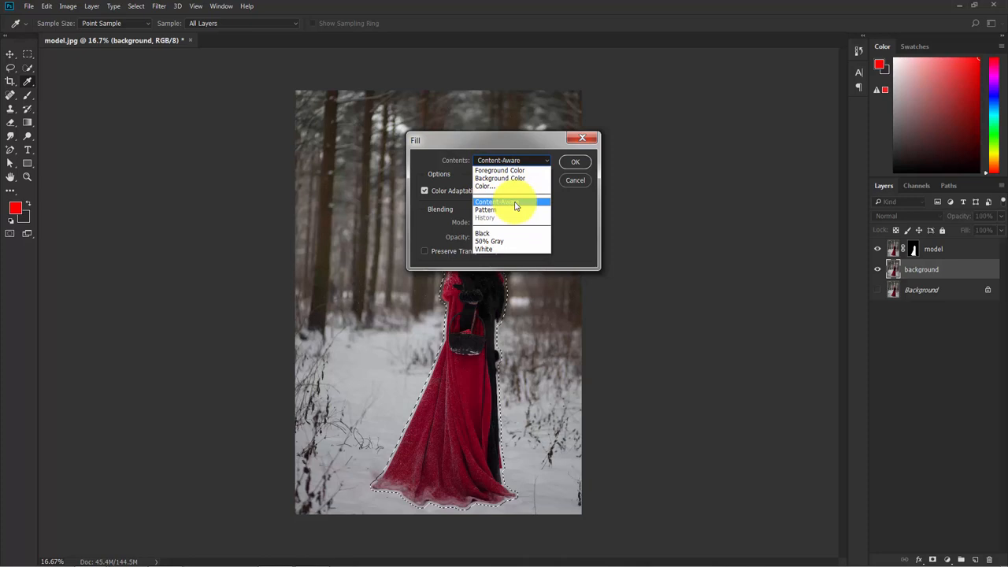
click(577, 161)
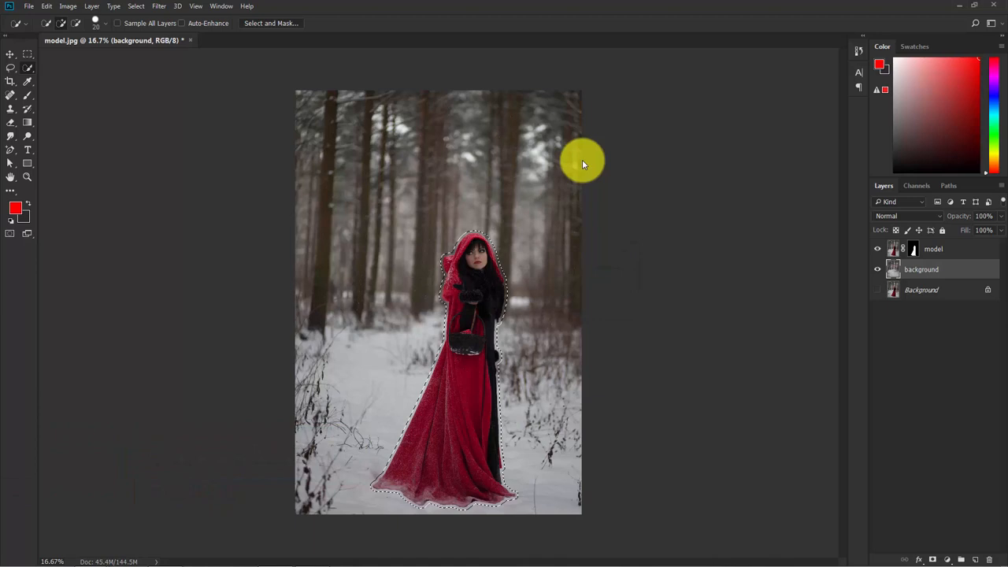
key(Ctrl+D)
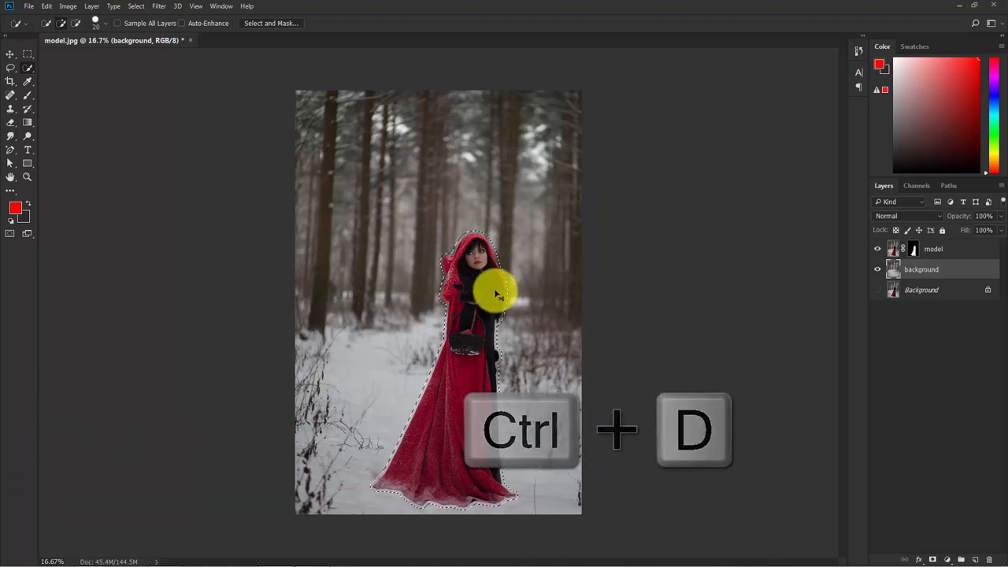
key(ctrl+d)
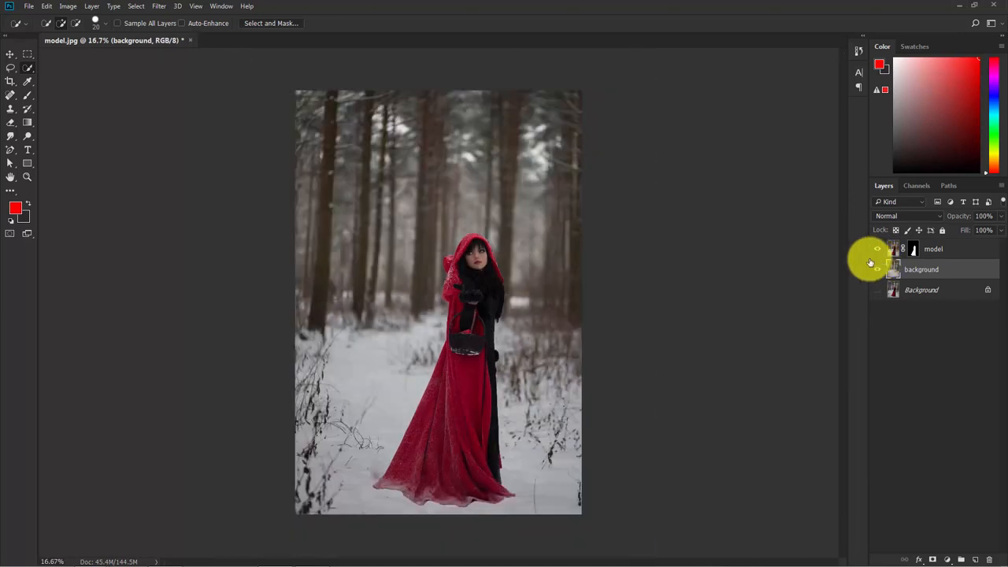
mouse_move(416, 163)
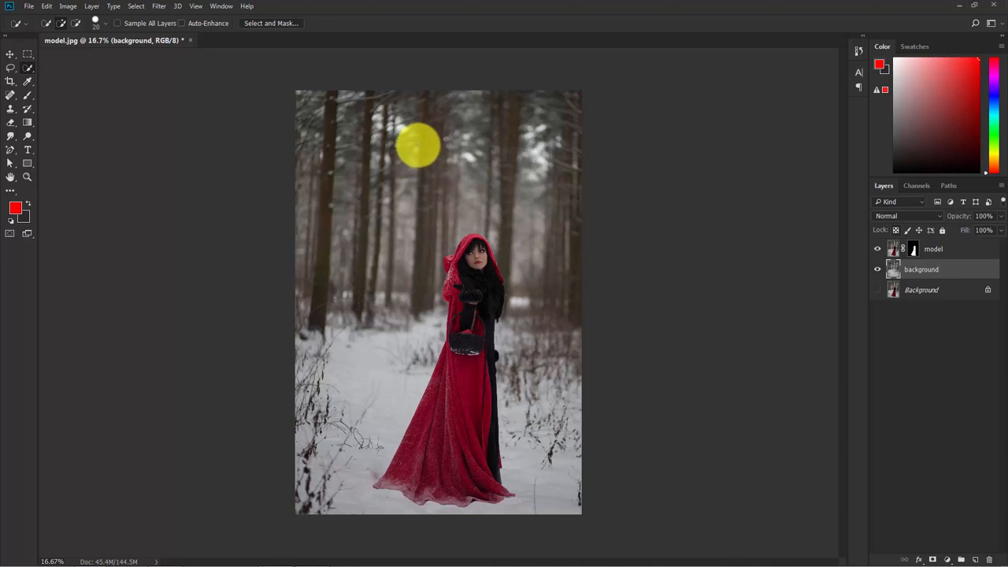
click(876, 249)
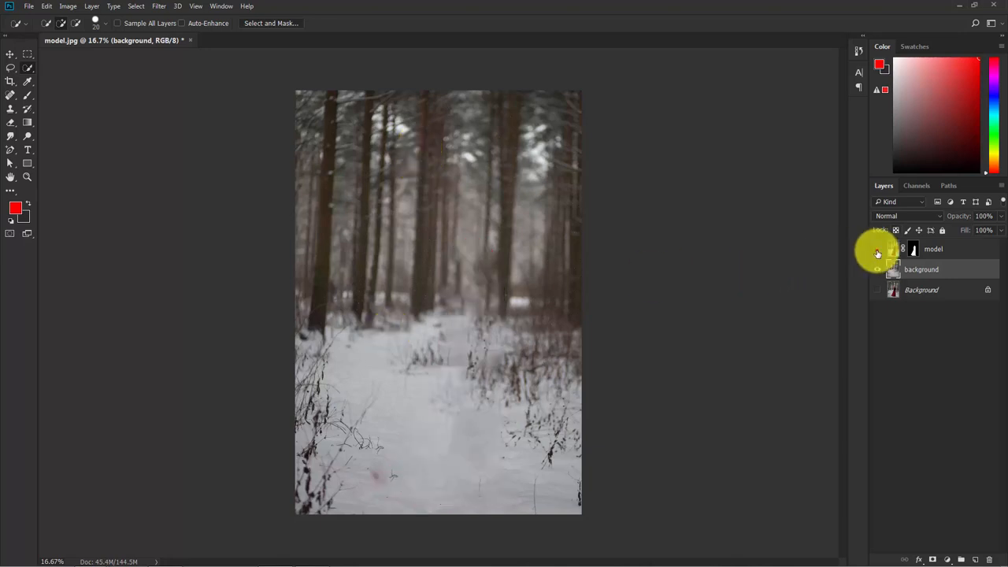
click(876, 249)
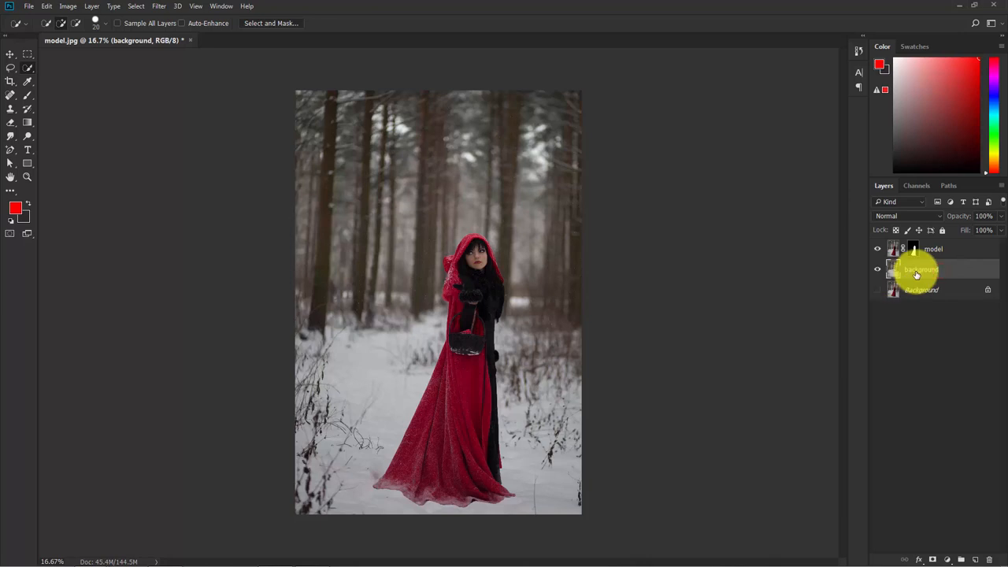
- Apply a Tilt-Shift blur at 100 px with the sharp focus band raised above the woman's head
click(140, 6)
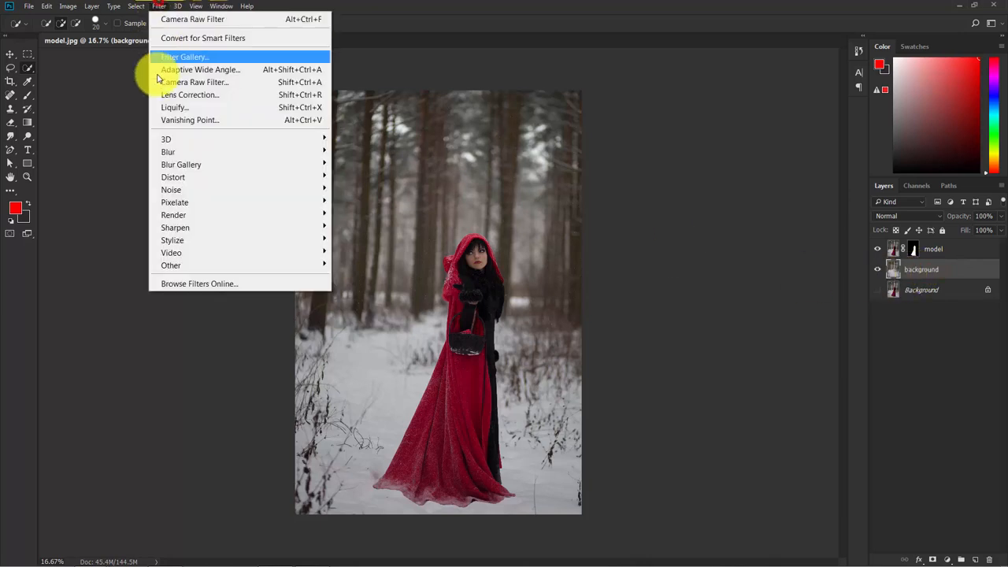
mouse_move(181, 165)
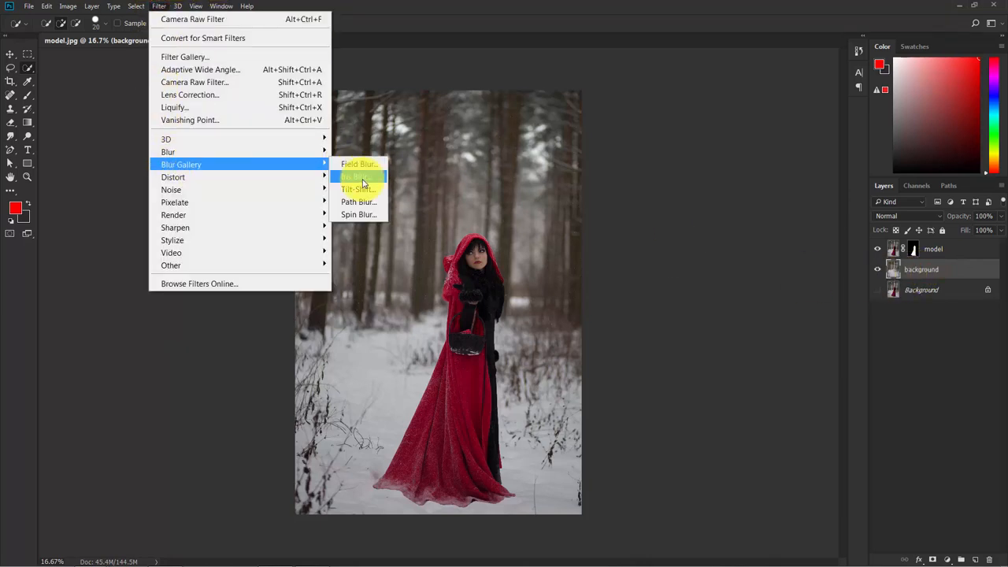
mouse_move(359, 189)
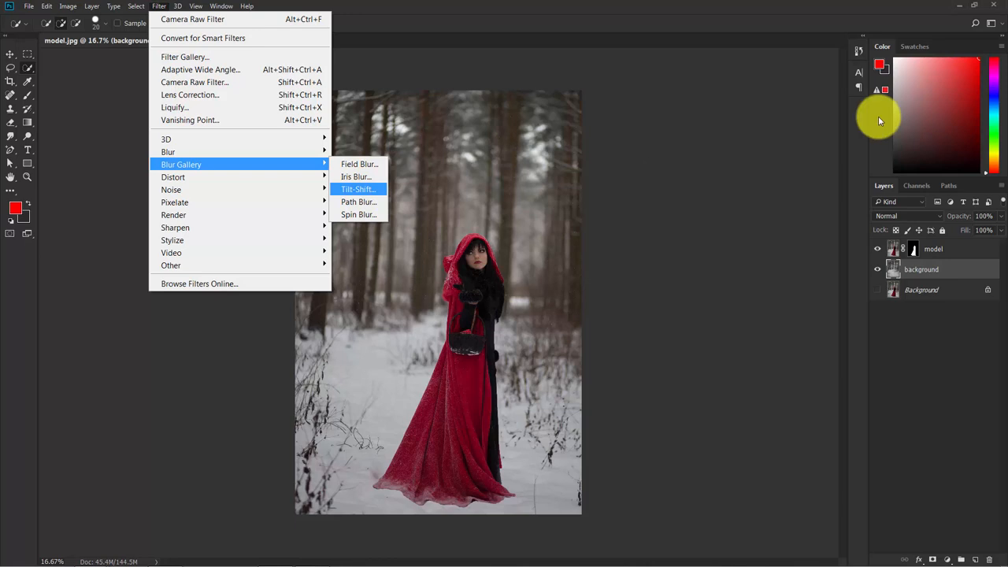
click(357, 189)
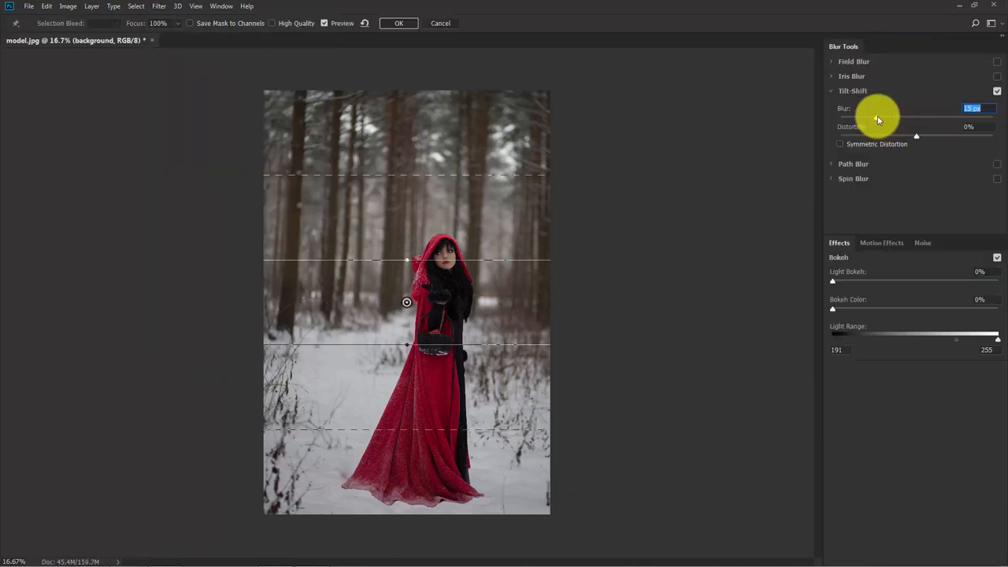
drag(874, 118, 895, 118)
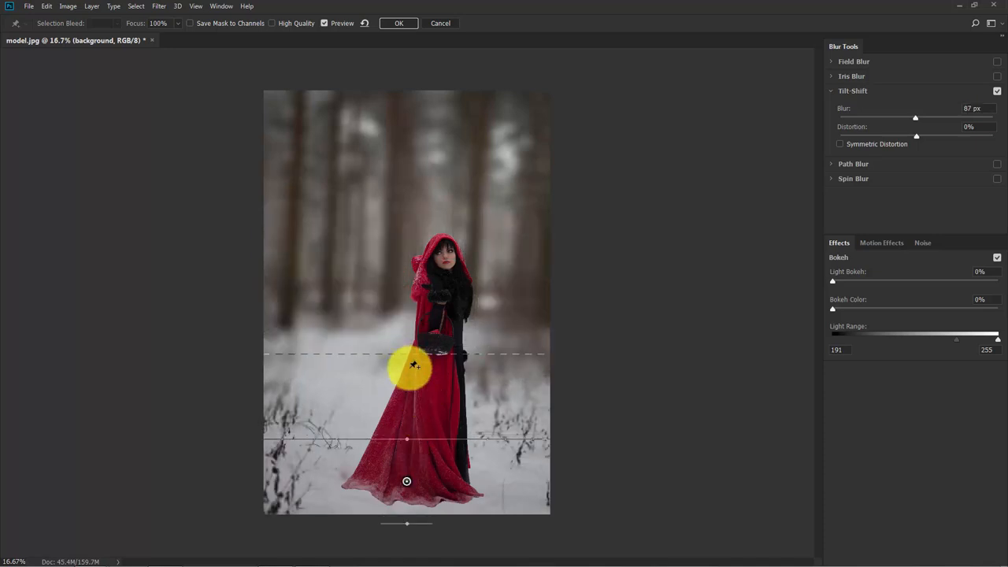
drag(413, 364, 411, 349)
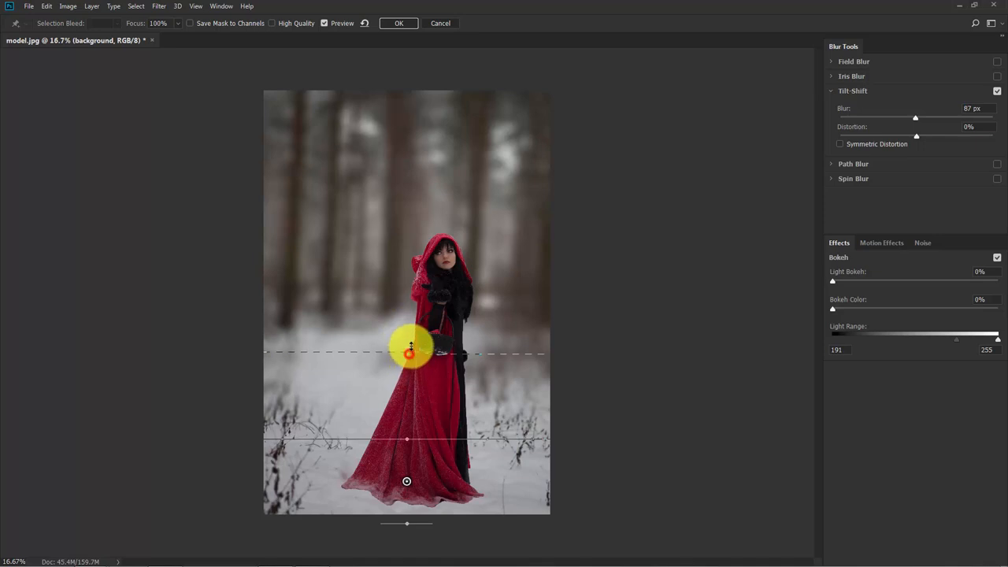
drag(409, 353, 409, 280)
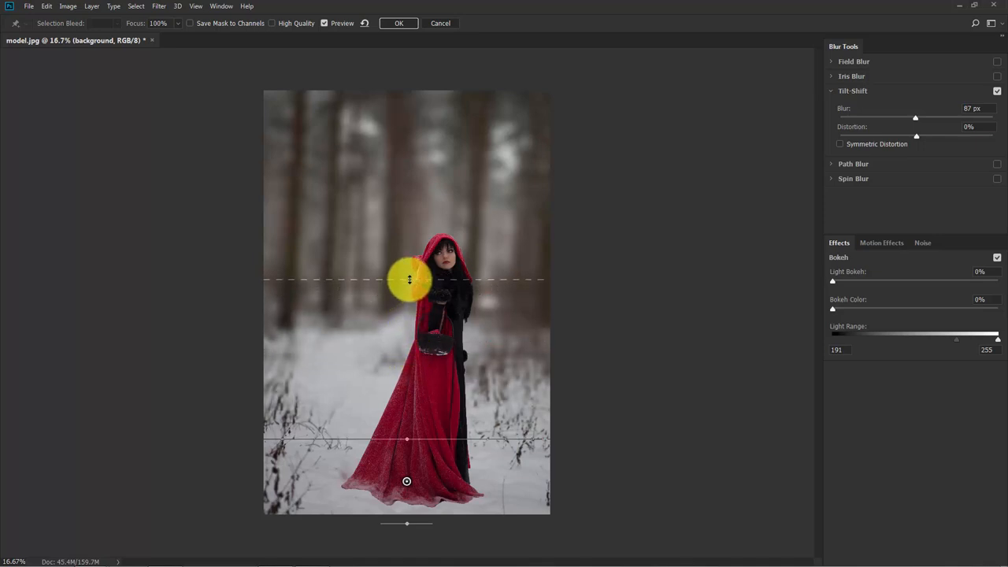
drag(410, 280, 422, 438)
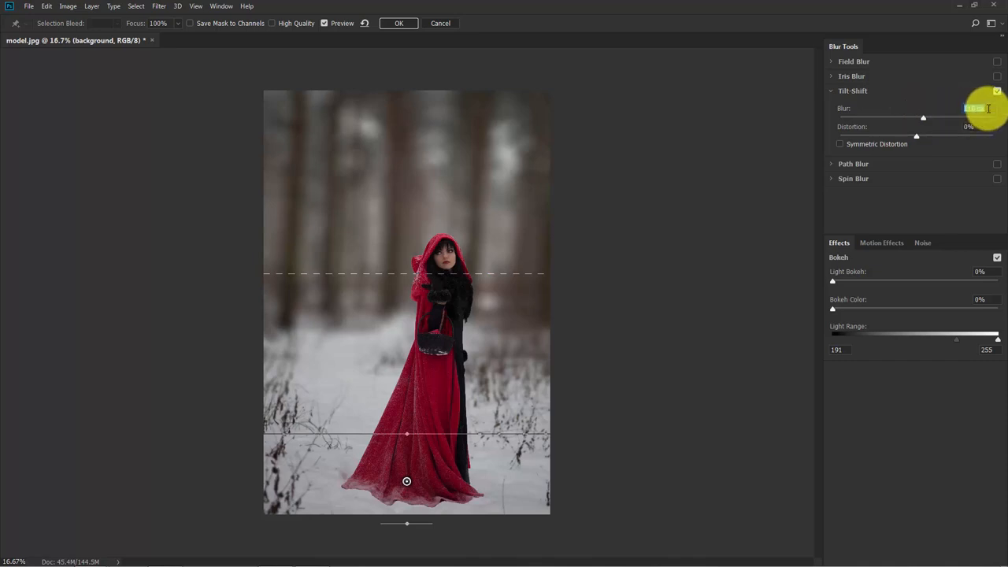
drag(989, 107, 942, 117)
text(100)
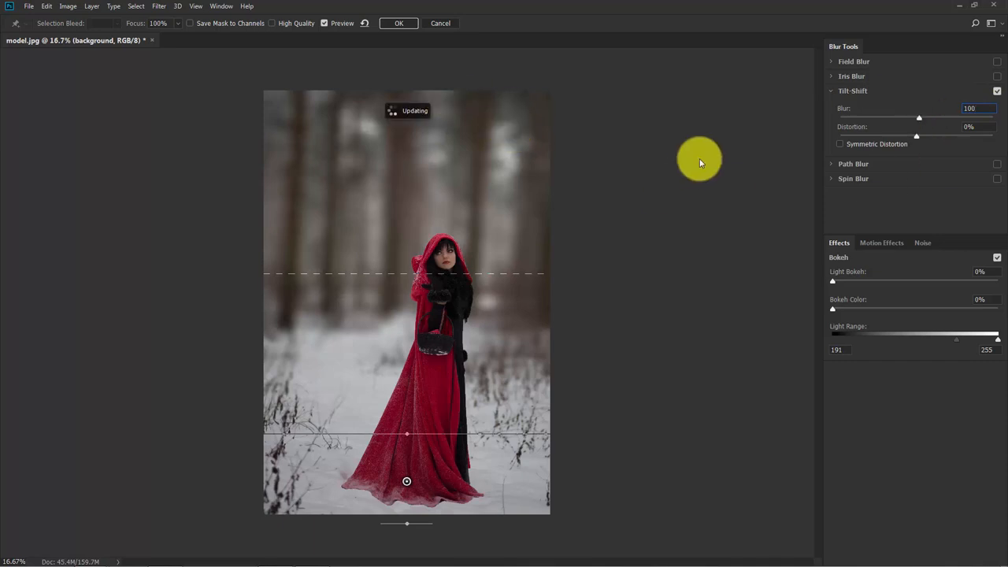
click(398, 23)
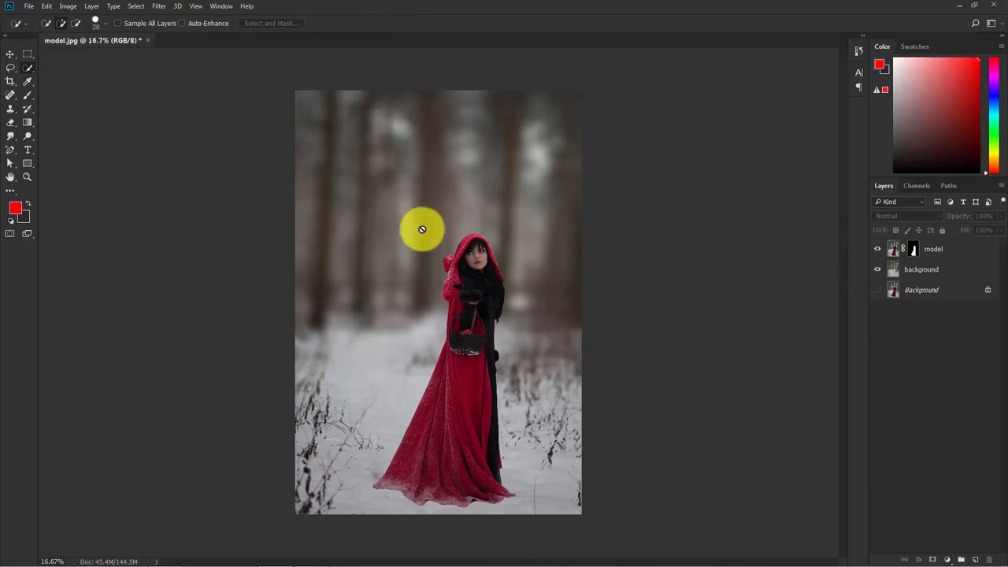
- Select the blurred background layer and head to the Filter menu for Camera Raw
click(920, 269)
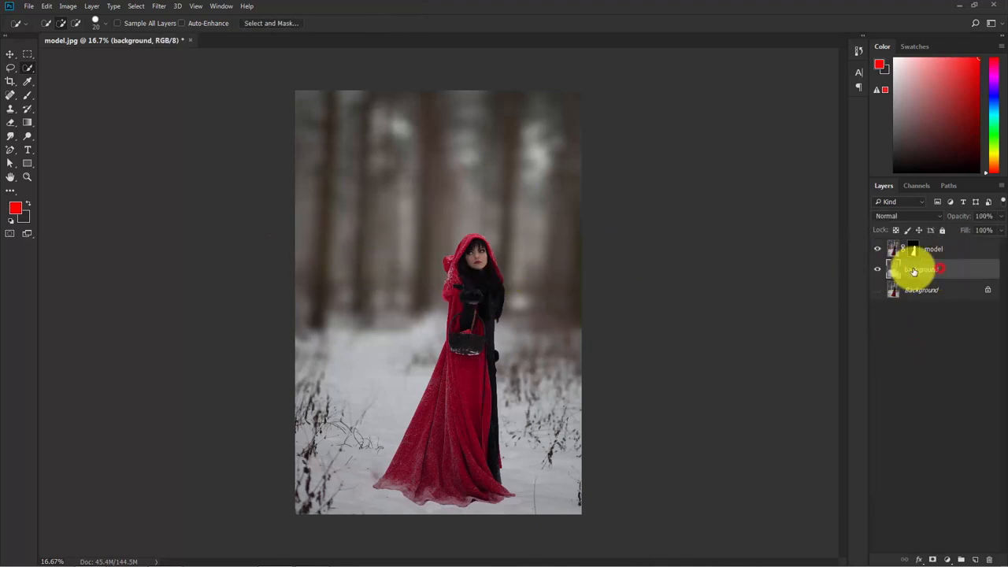
click(163, 6)
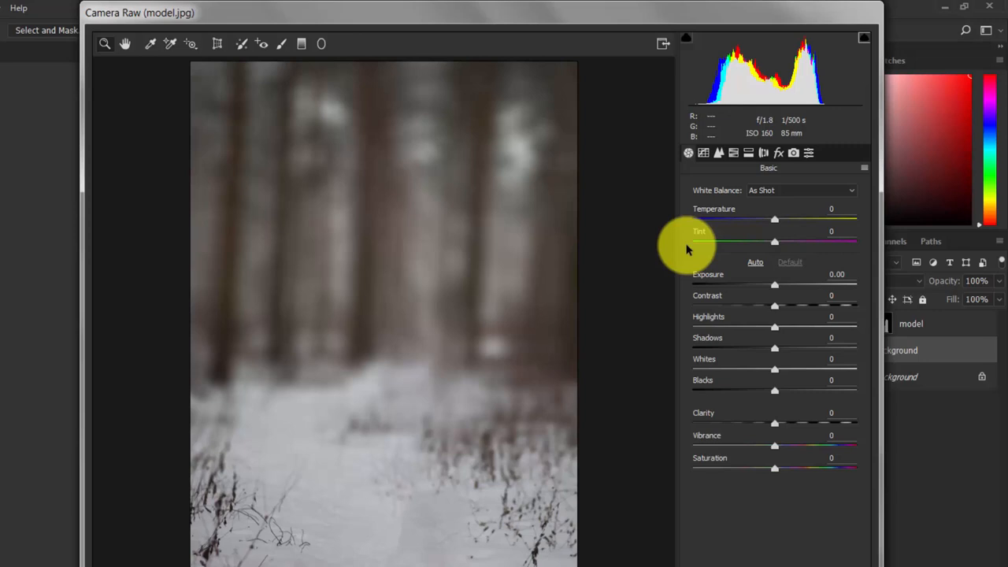
mouse_move(733, 532)
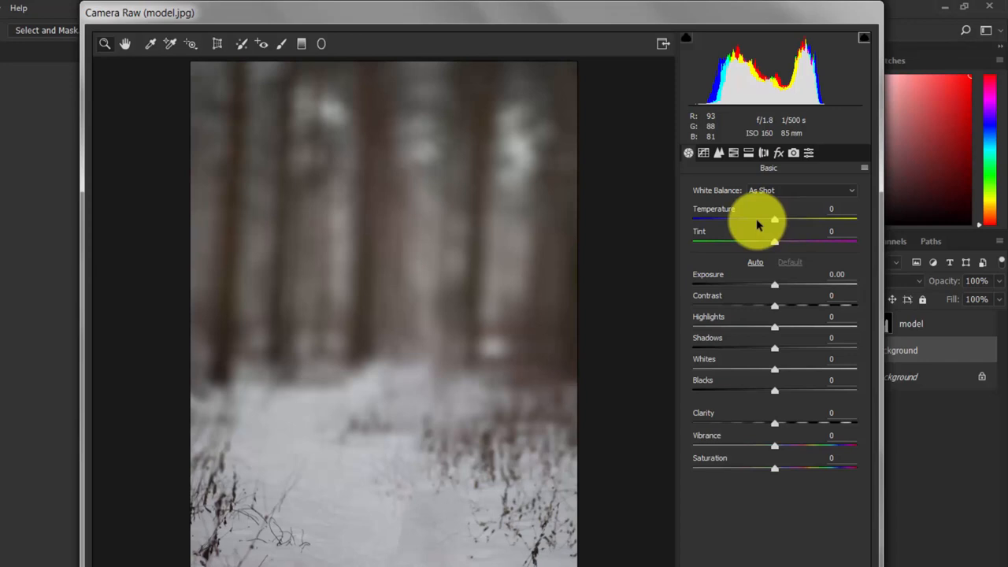
- In Camera Raw set Temperature -30, Exposure +0.10 and Blacks slightly darker at -9
drag(775, 219, 753, 219)
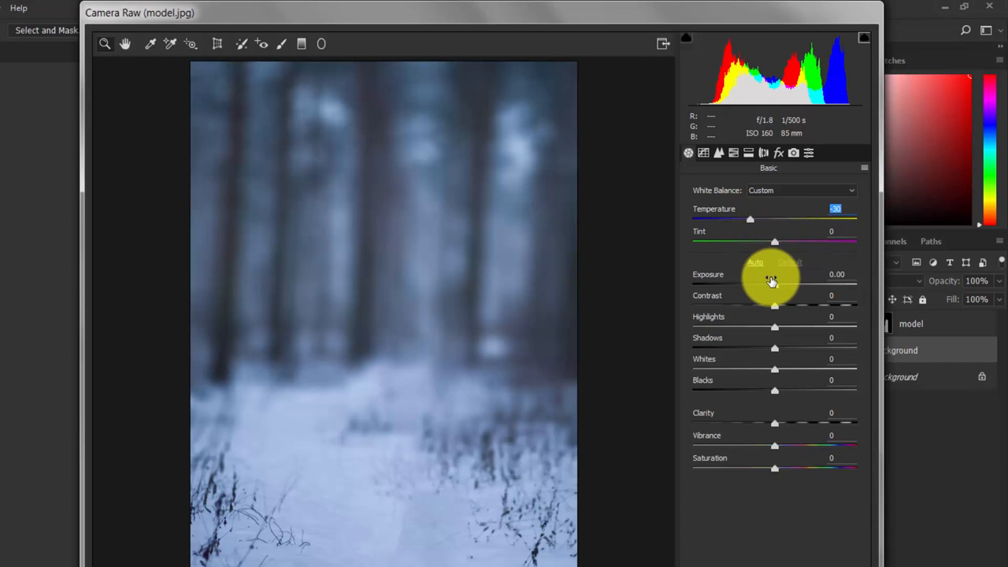
click(775, 285)
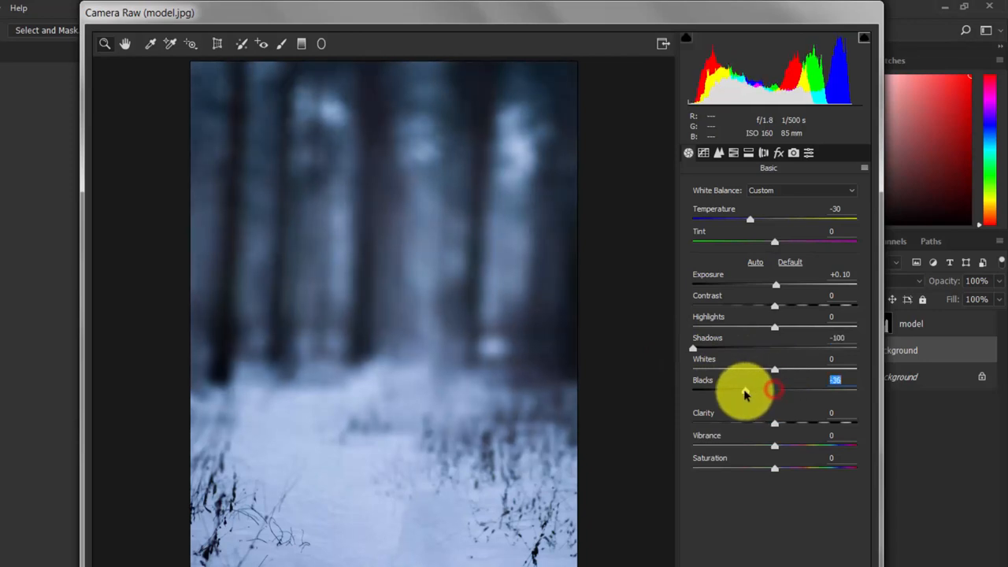
drag(775, 390, 748, 391)
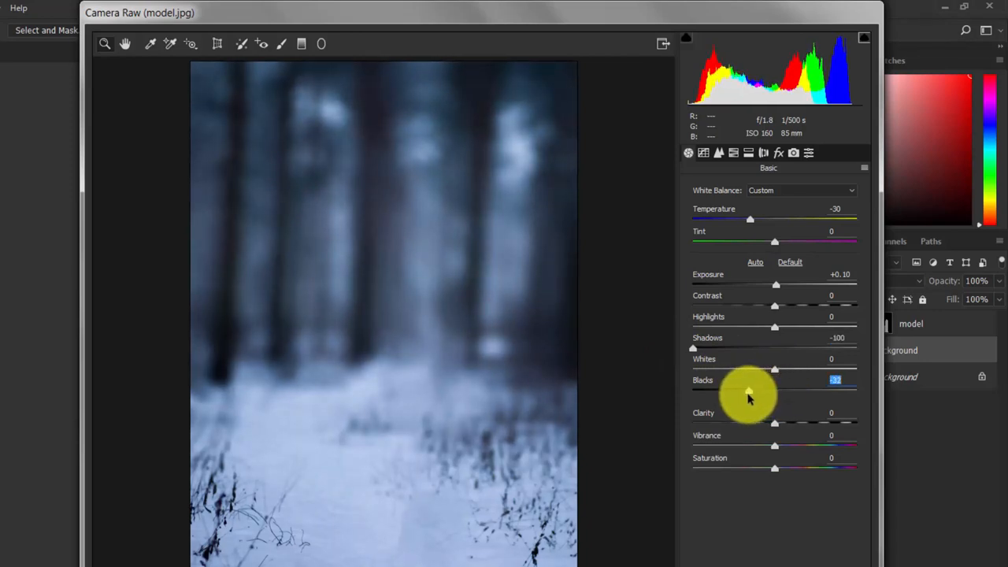
drag(750, 390, 747, 391)
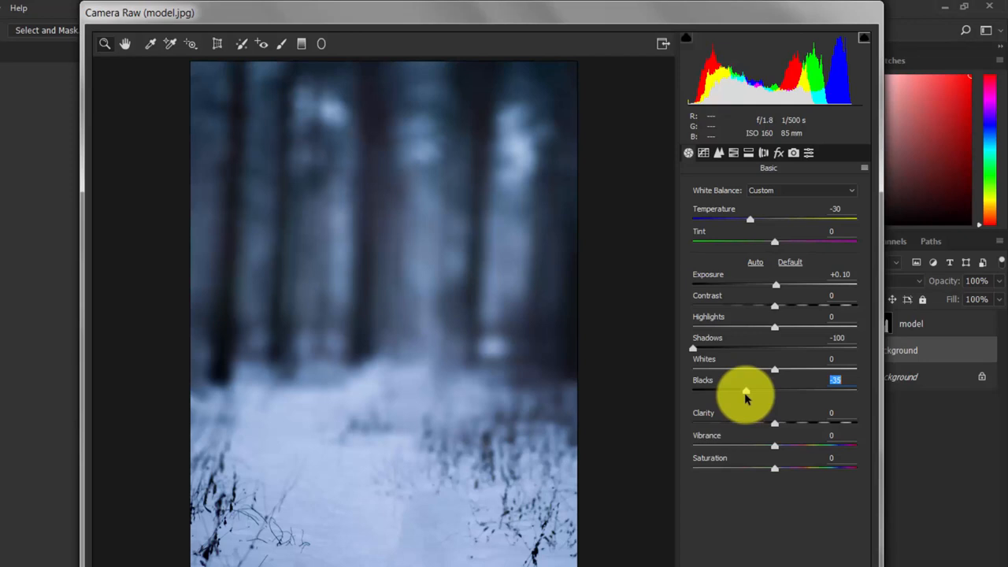
drag(746, 391, 758, 391)
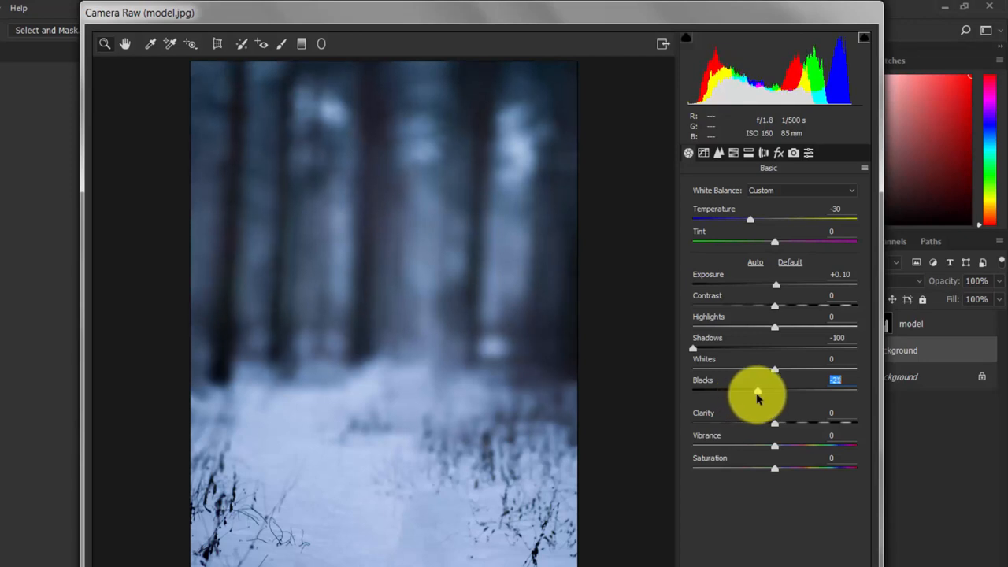
drag(756, 391, 768, 391)
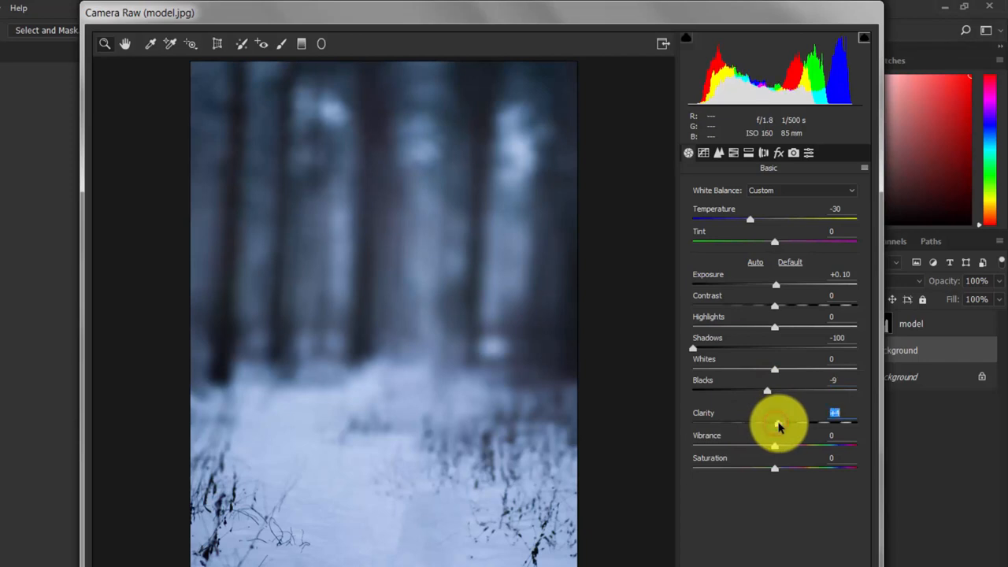
mouse_move(775, 447)
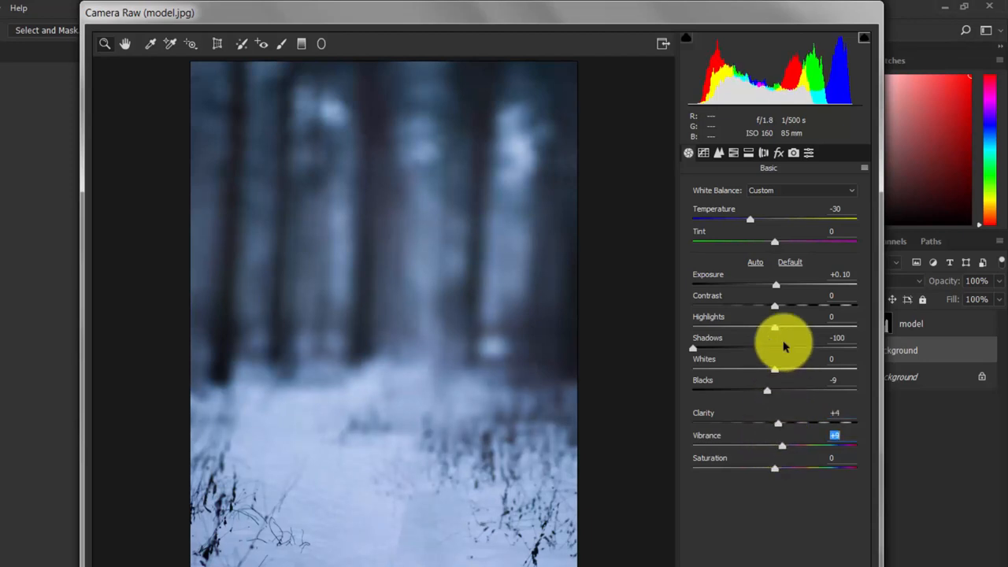
mouse_move(794, 153)
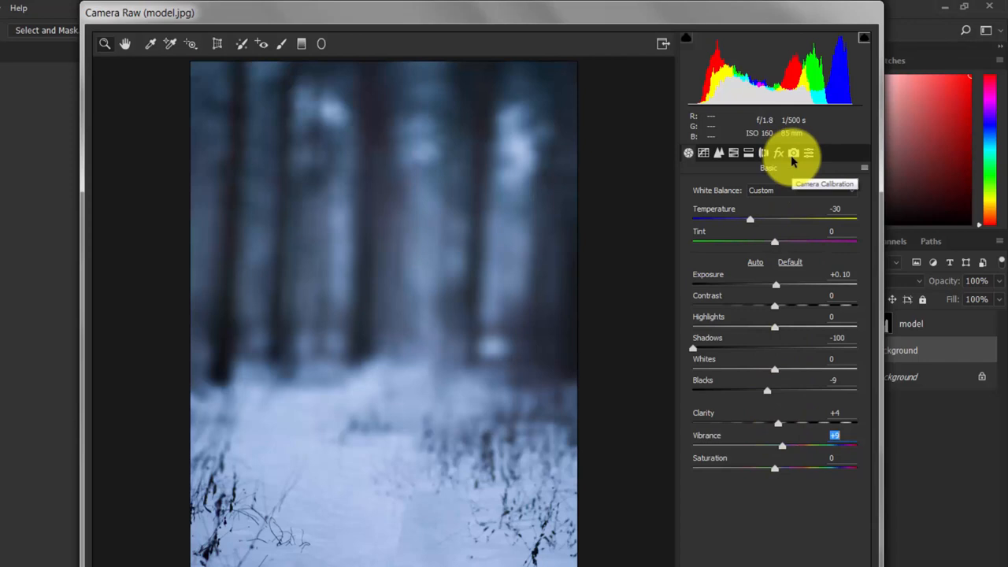
- In Camera Calibration set Blue Primary Hue to -78, leaving Green Primary Hue at 0
click(793, 152)
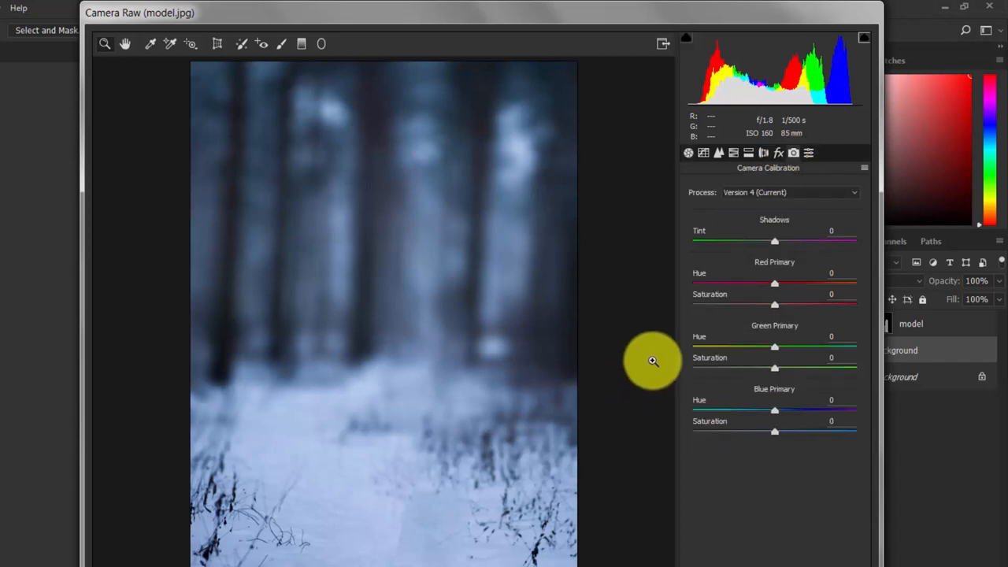
mouse_move(731, 404)
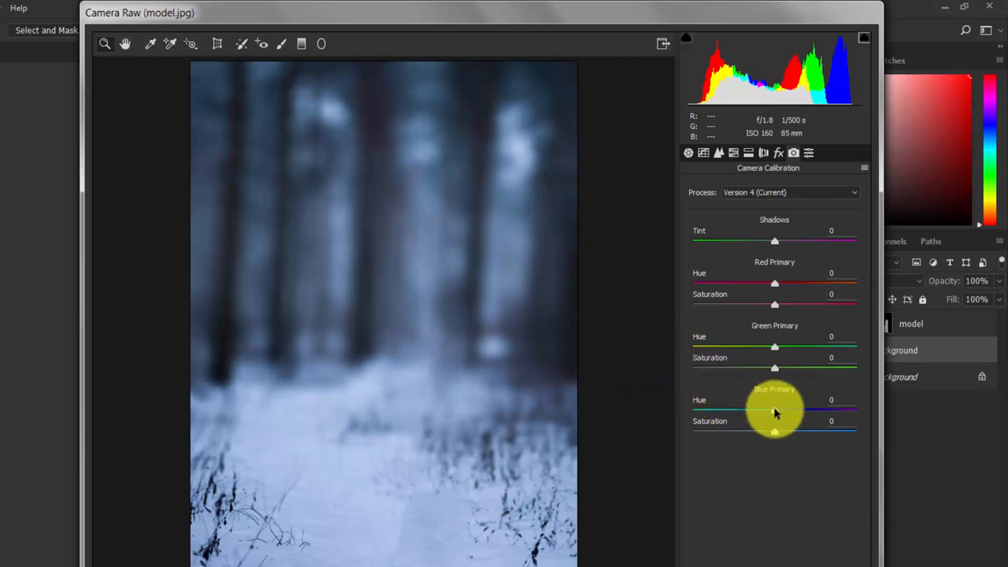
drag(775, 410, 725, 410)
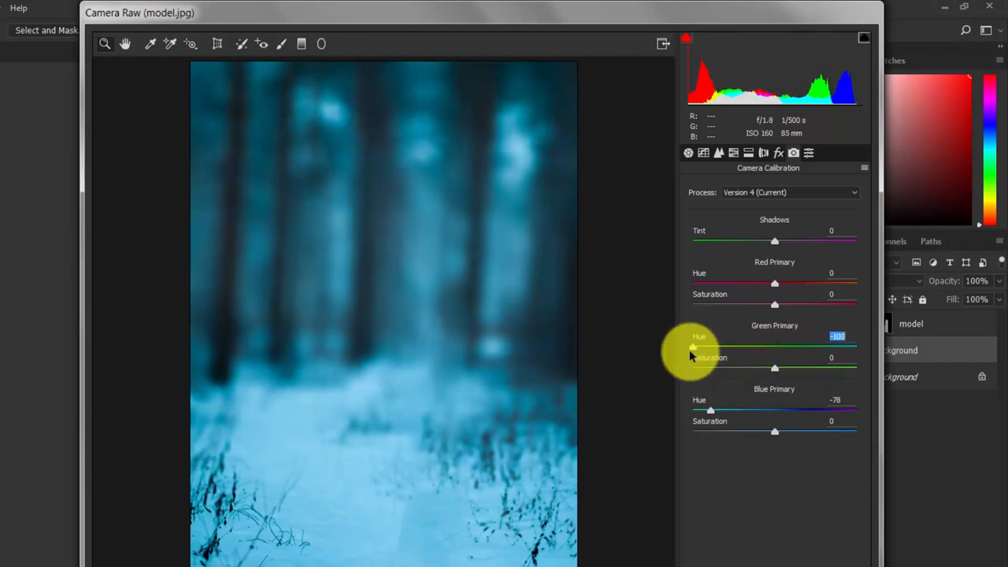
drag(693, 348, 772, 348)
text(0)
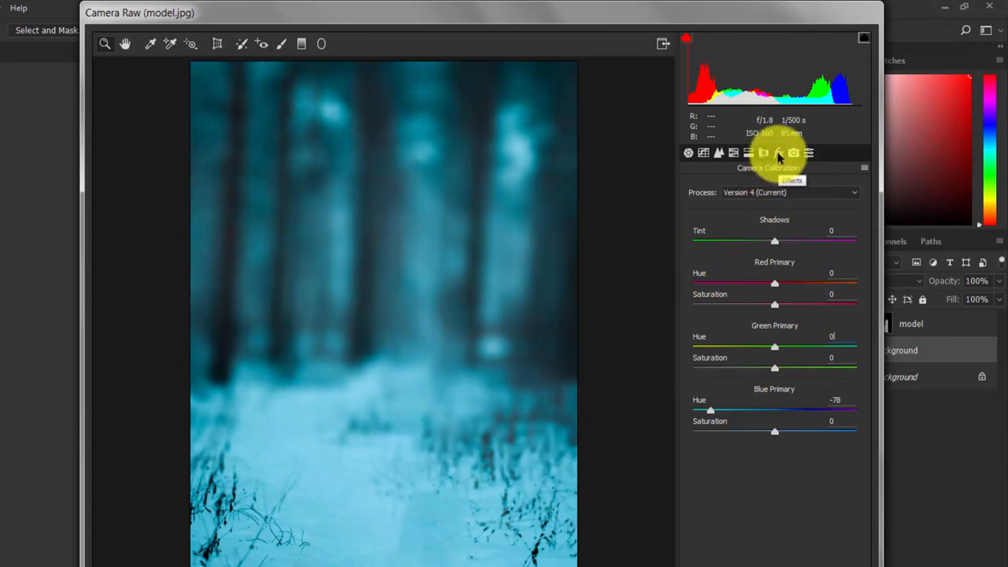
- Add a post-crop vignette of about -30 in Effects and apply the Camera Raw edits
click(778, 152)
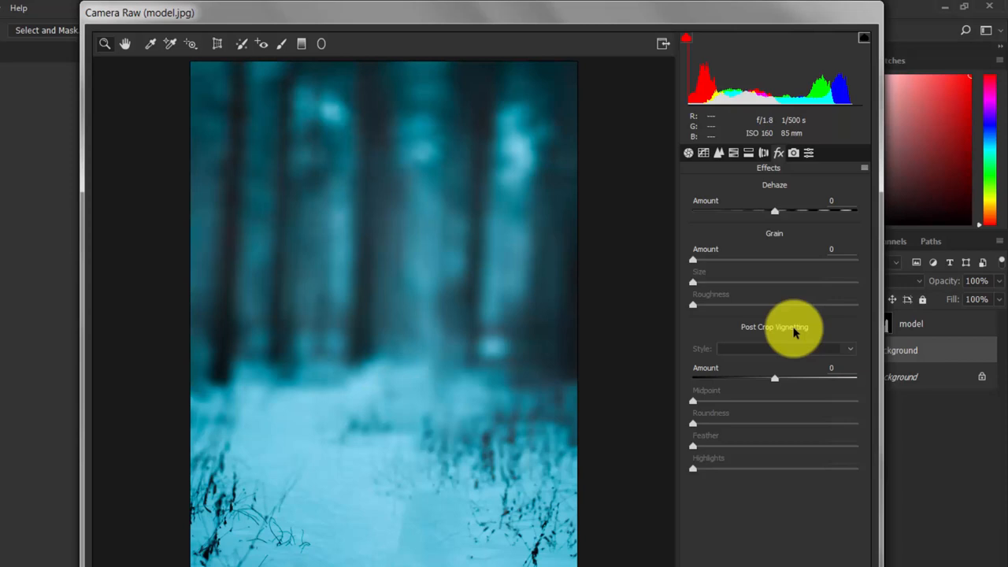
mouse_move(780, 378)
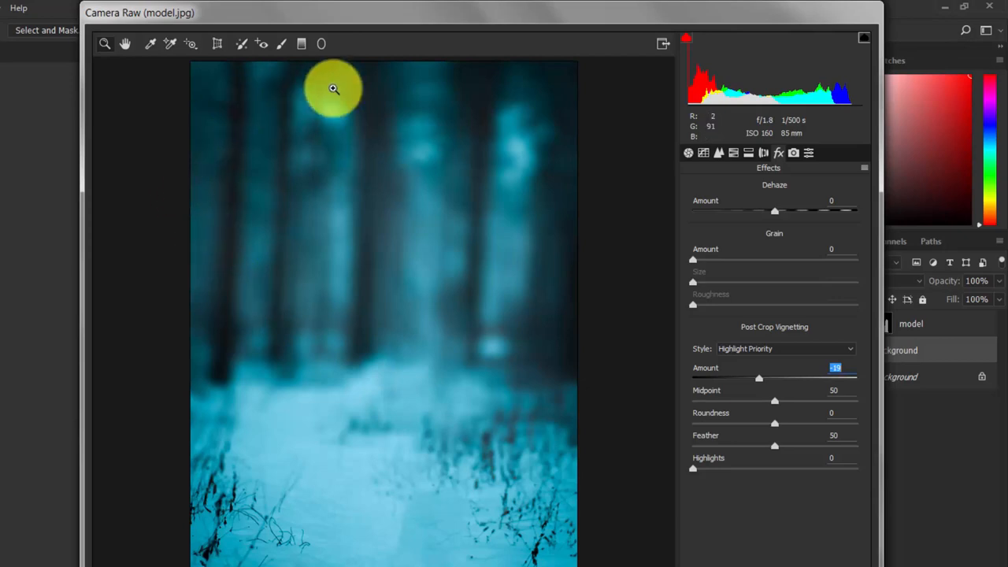
mouse_move(523, 446)
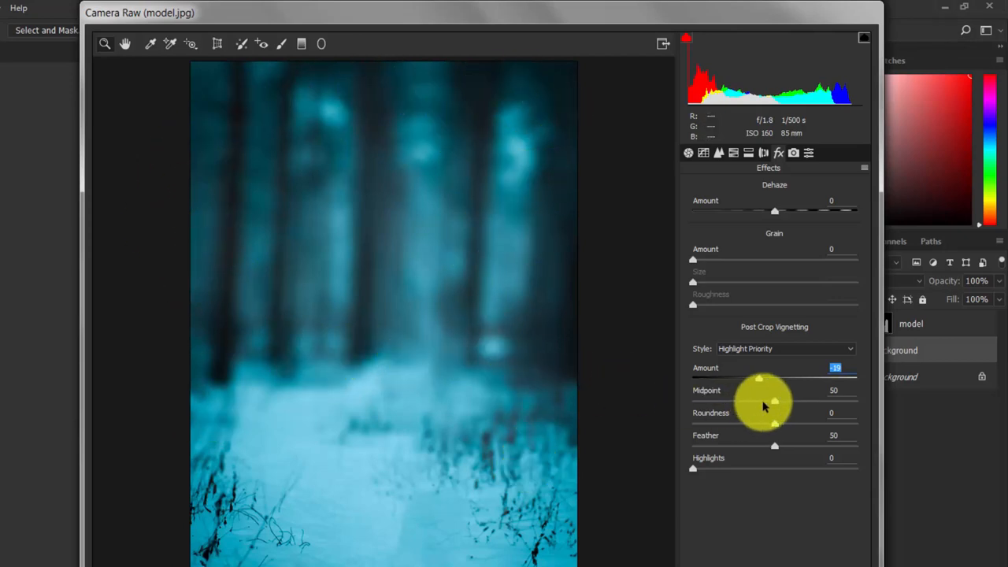
drag(759, 378, 693, 378)
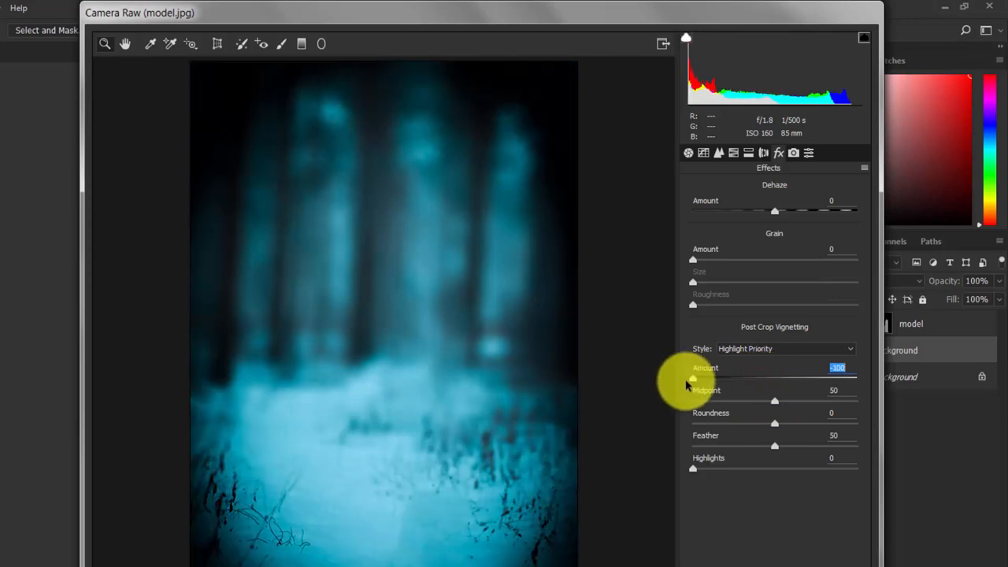
drag(693, 378, 737, 378)
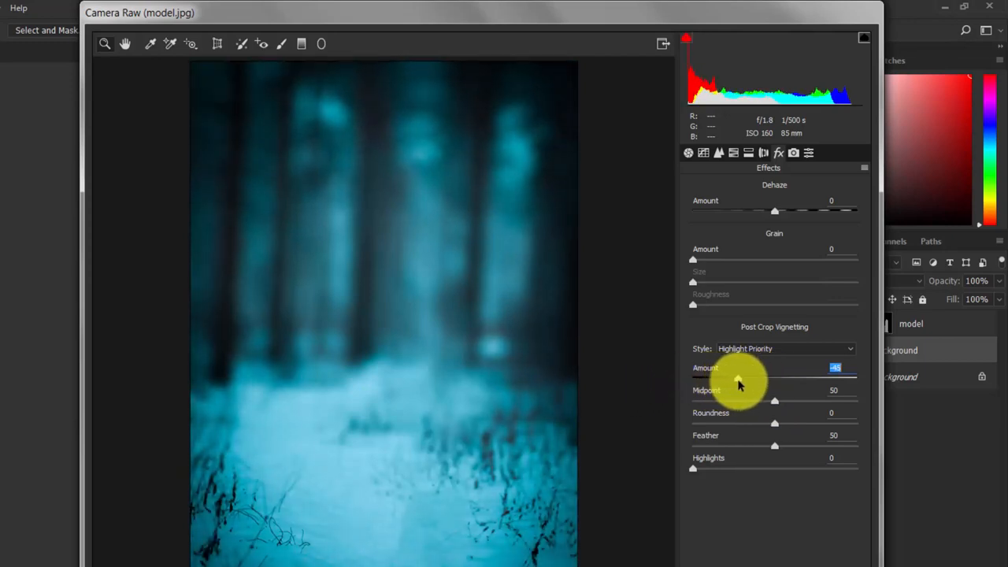
drag(739, 380, 750, 380)
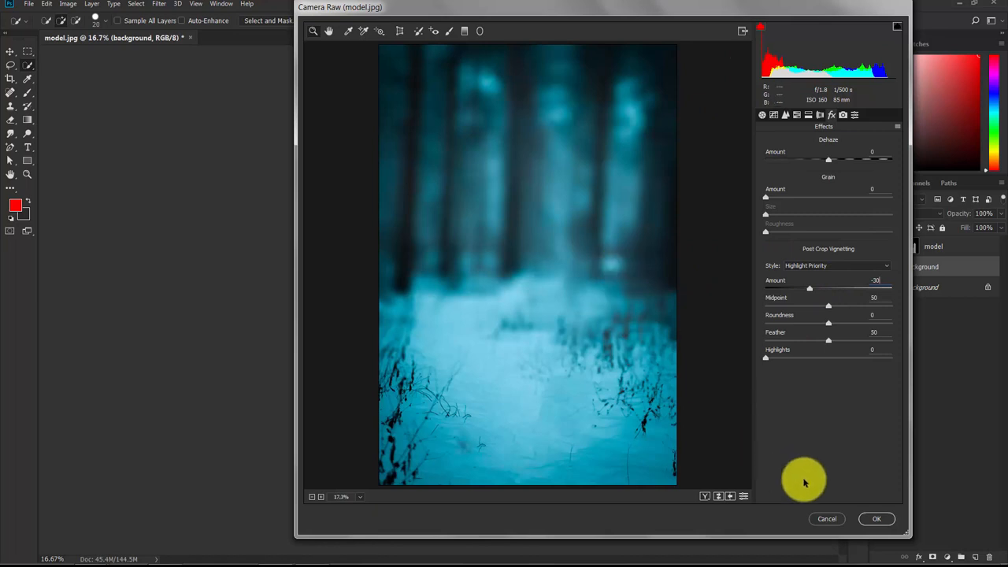
click(882, 520)
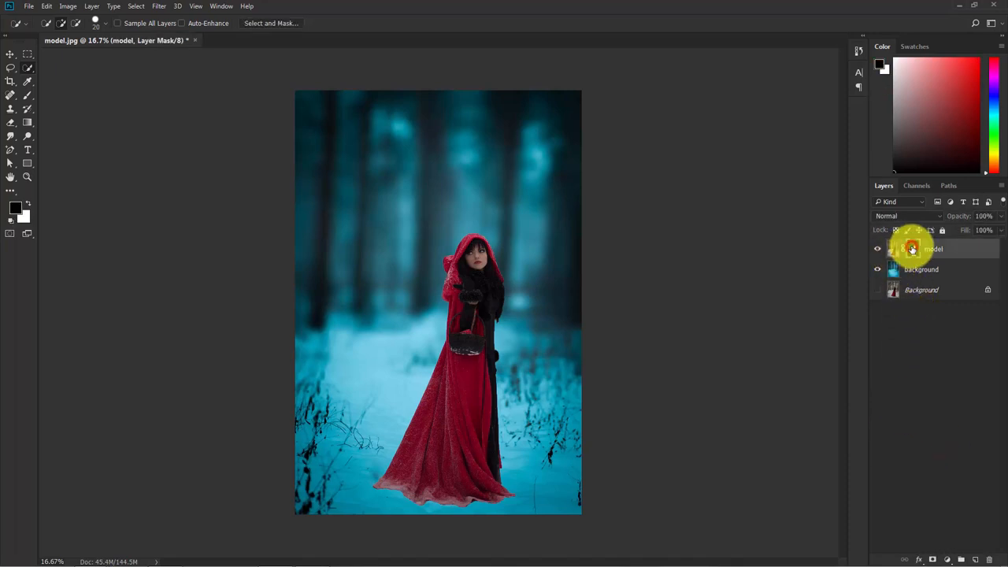
- Apply the model layer's mask permanently so the cut-out woman needs no separate mask
right_click(910, 249)
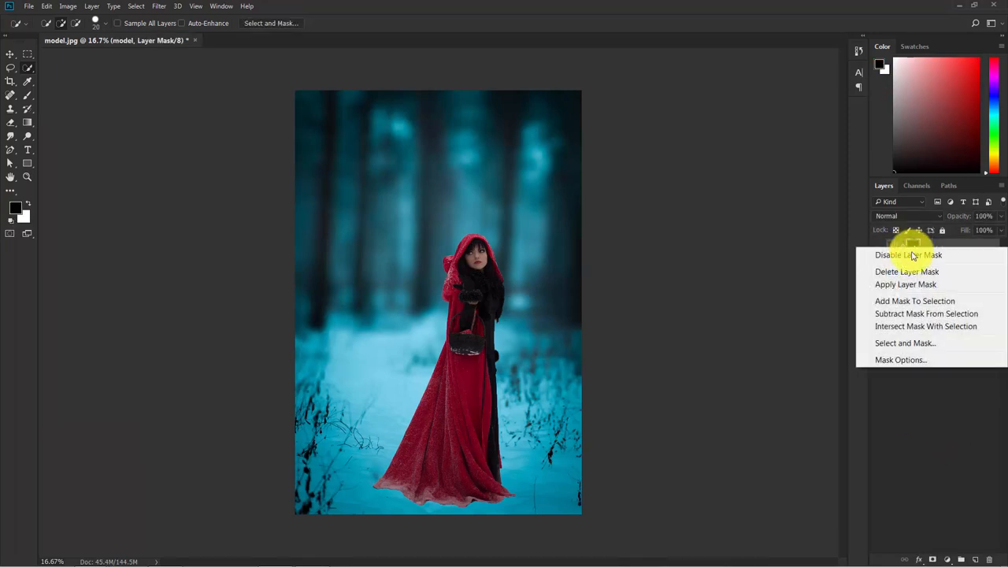
click(906, 284)
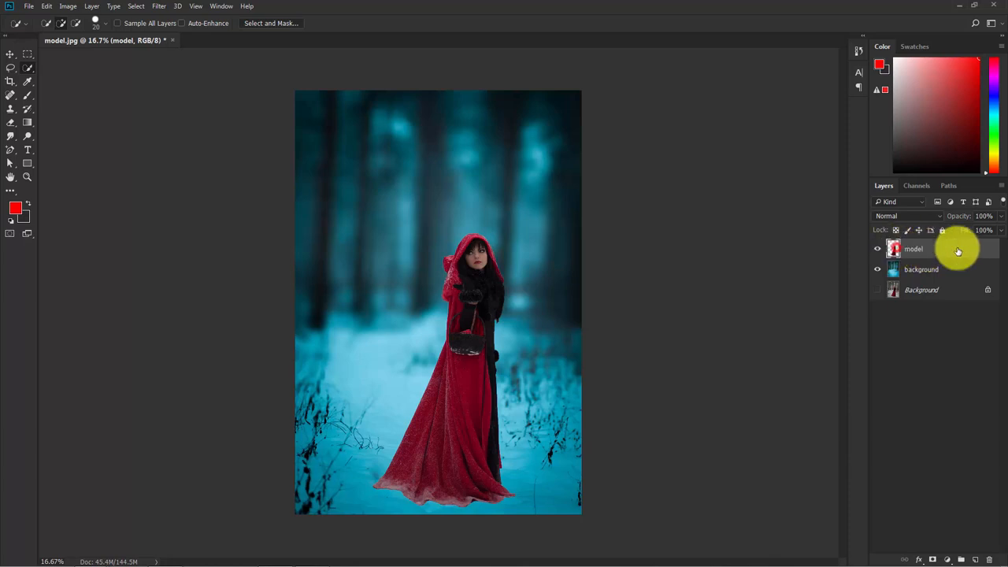
- In Camera Raw Filter on the woman, raise exposure and highlights (+34) and deepen blacks (-21)
click(160, 6)
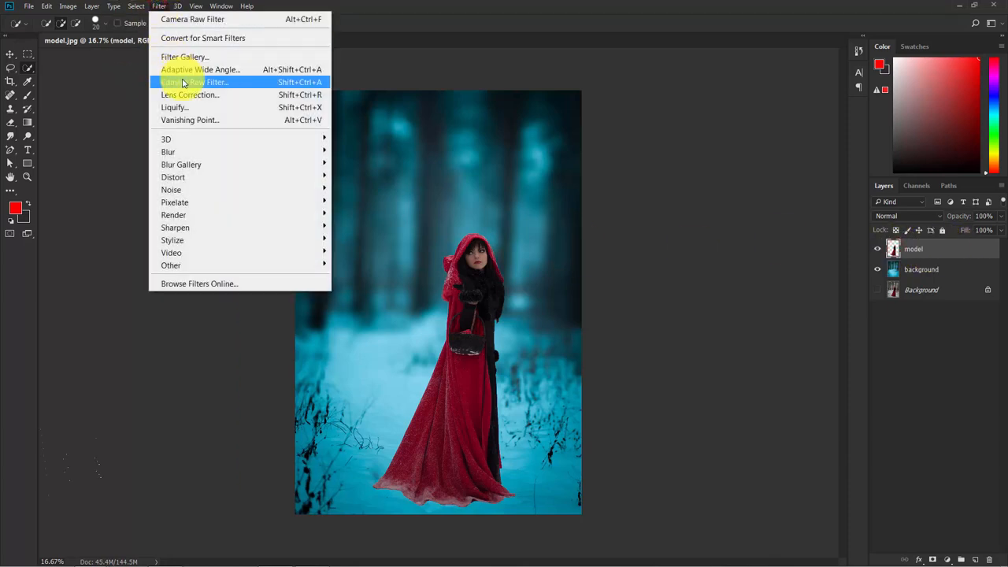
click(194, 82)
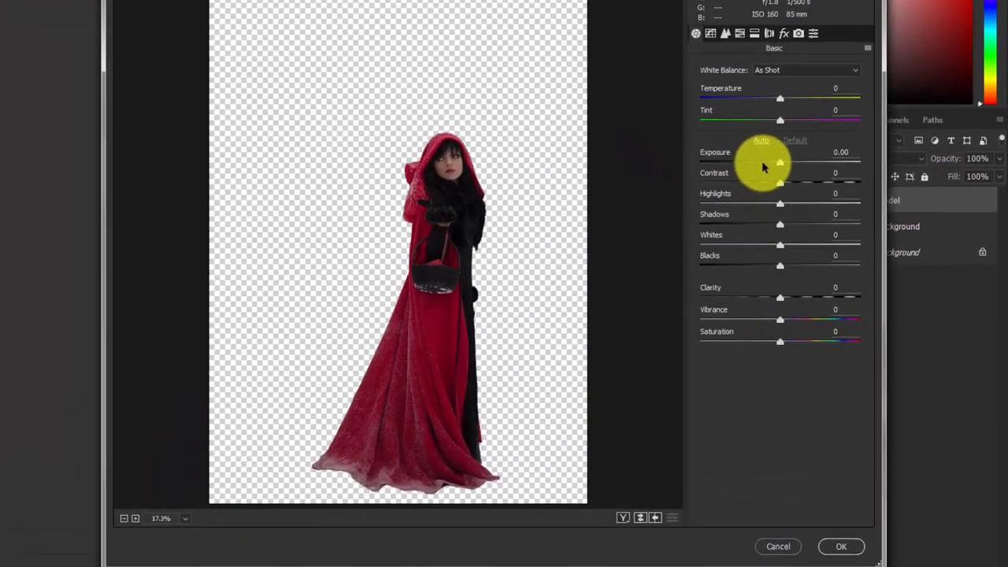
drag(779, 160, 796, 160)
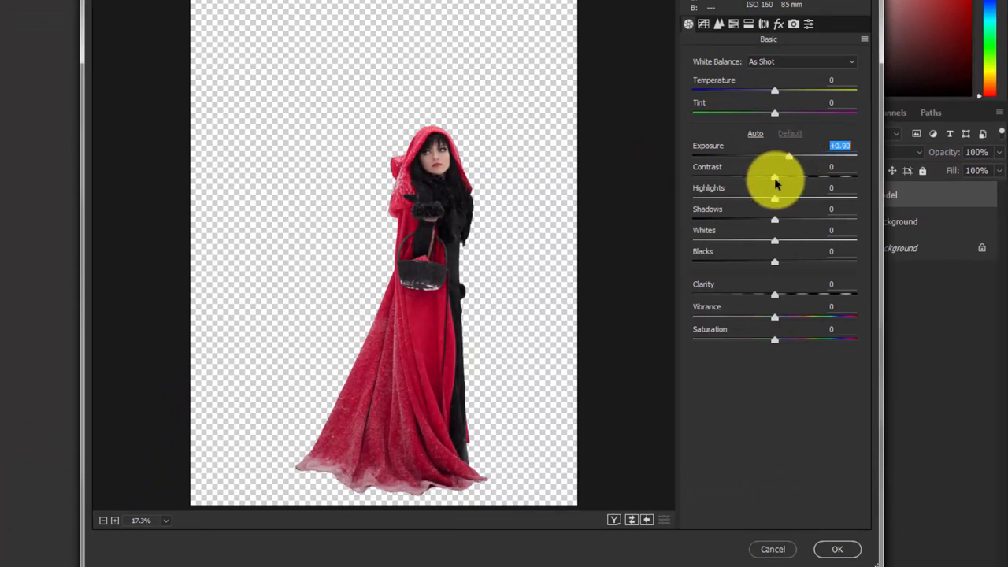
mouse_move(775, 204)
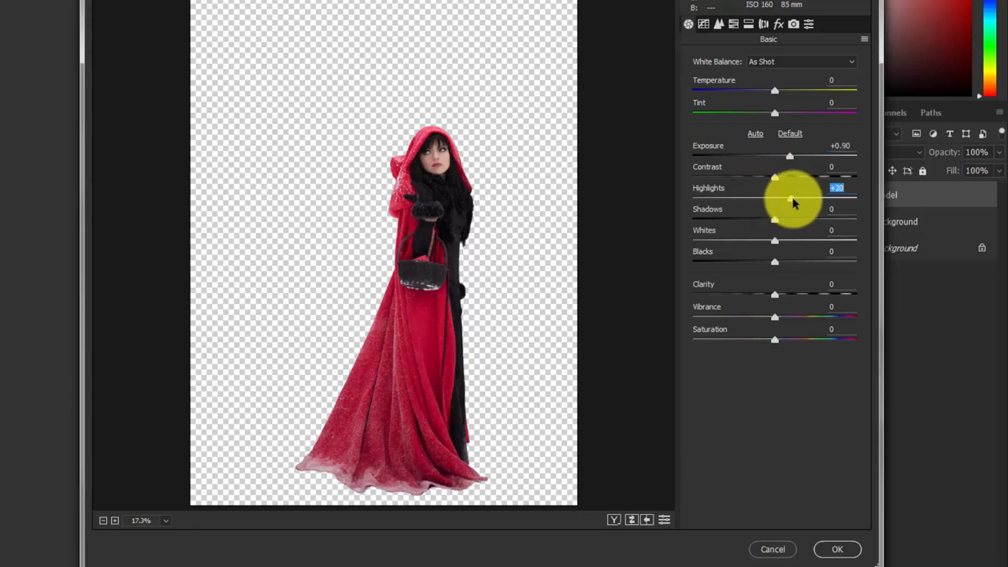
drag(791, 202, 806, 202)
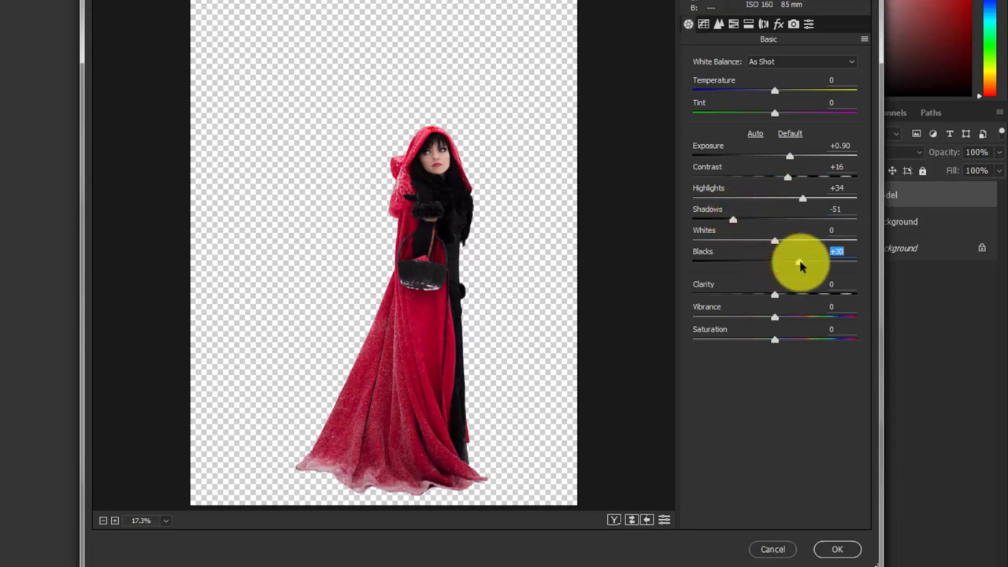
drag(800, 261, 763, 261)
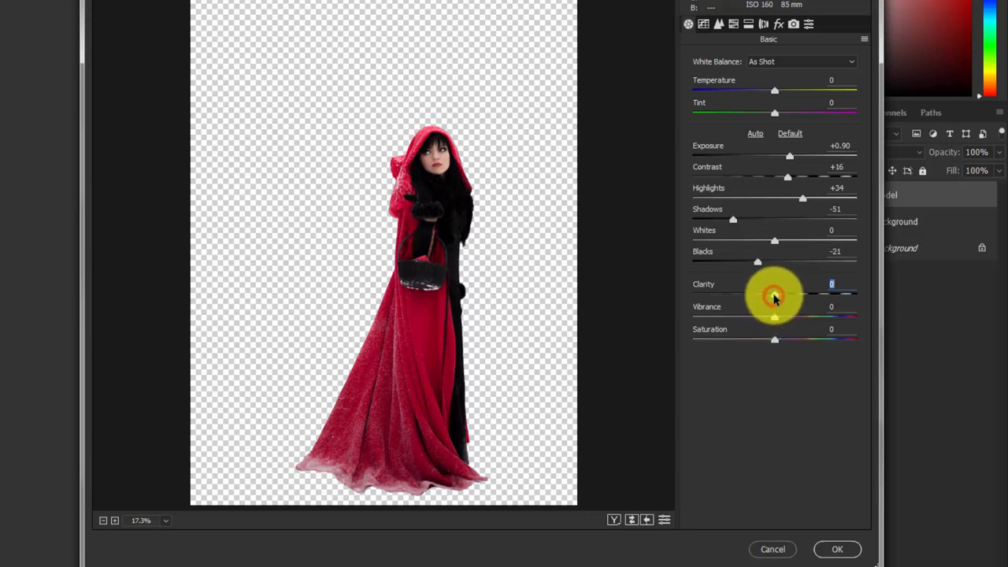
- Add clarity +14 and vibrance +21, then bring exposure up to +1.00
drag(775, 291, 787, 291)
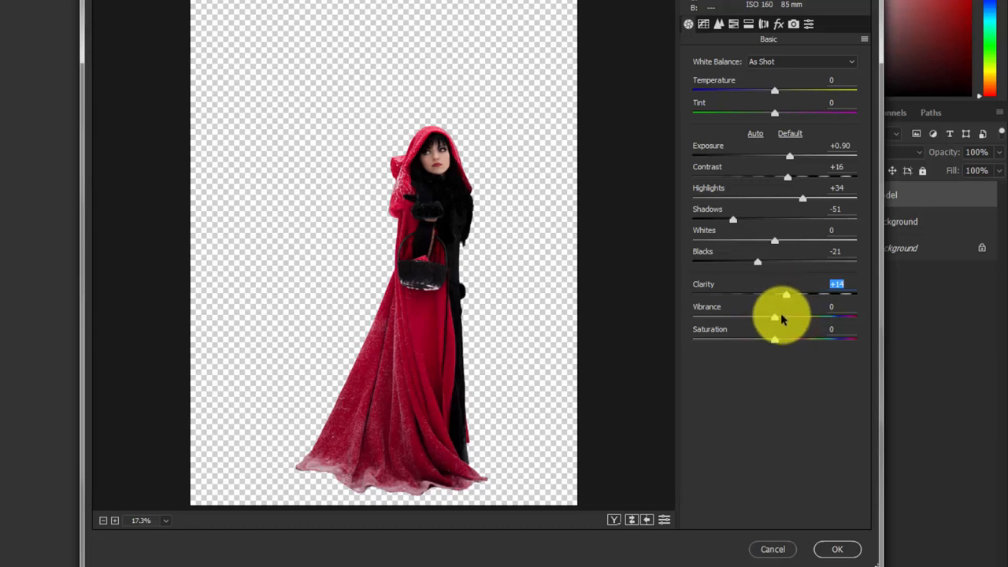
drag(775, 318, 800, 318)
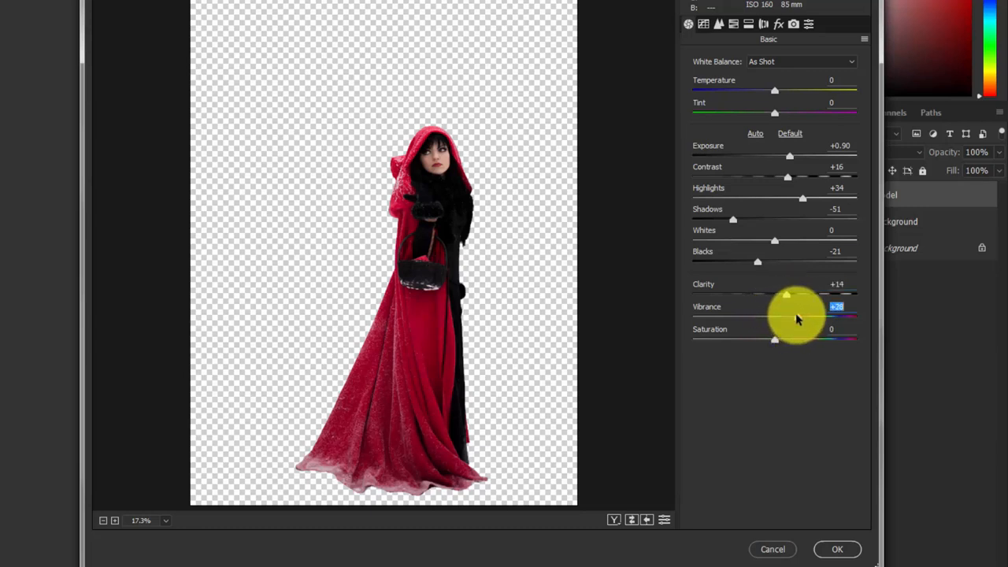
drag(787, 318, 807, 318)
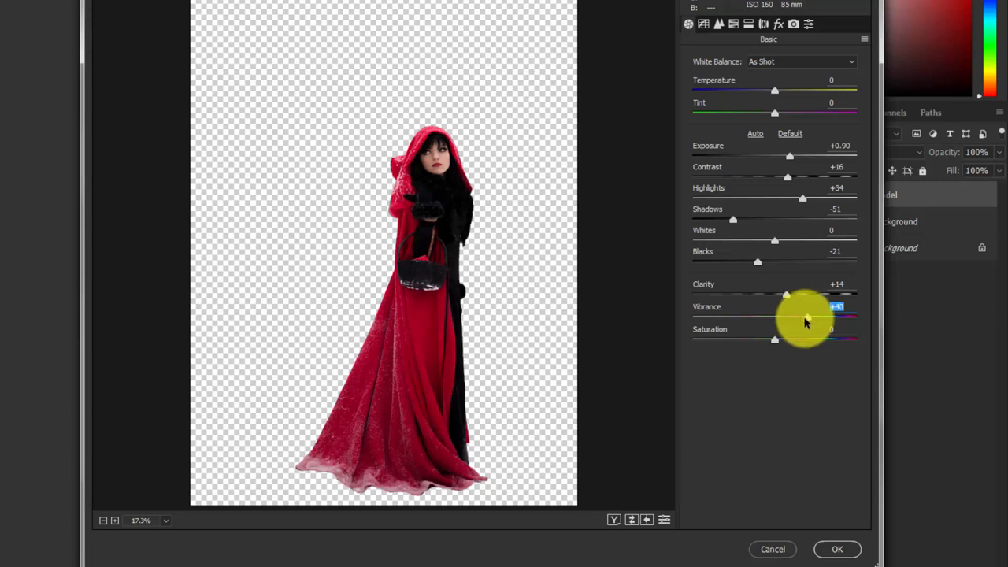
drag(803, 318, 788, 319)
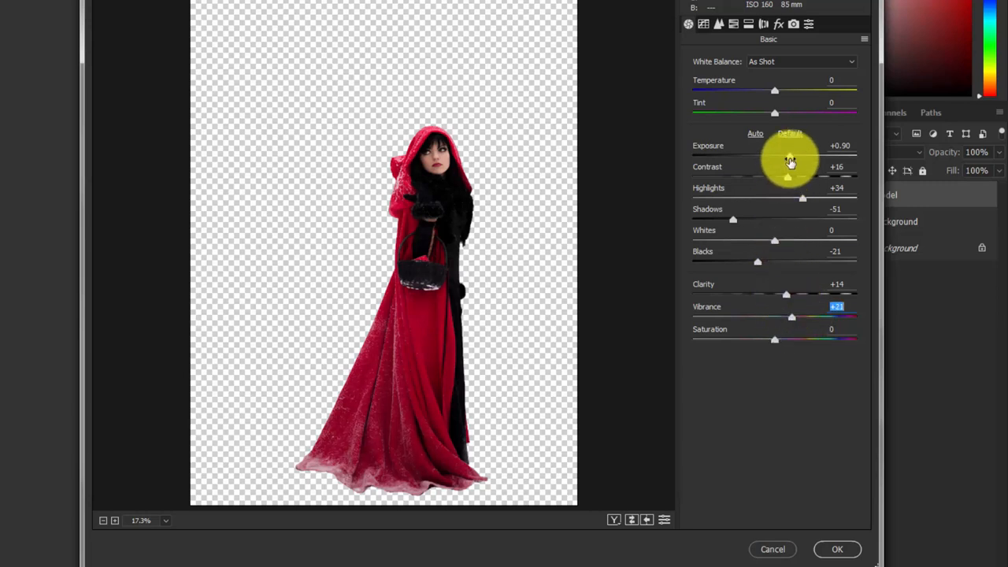
drag(791, 161, 797, 158)
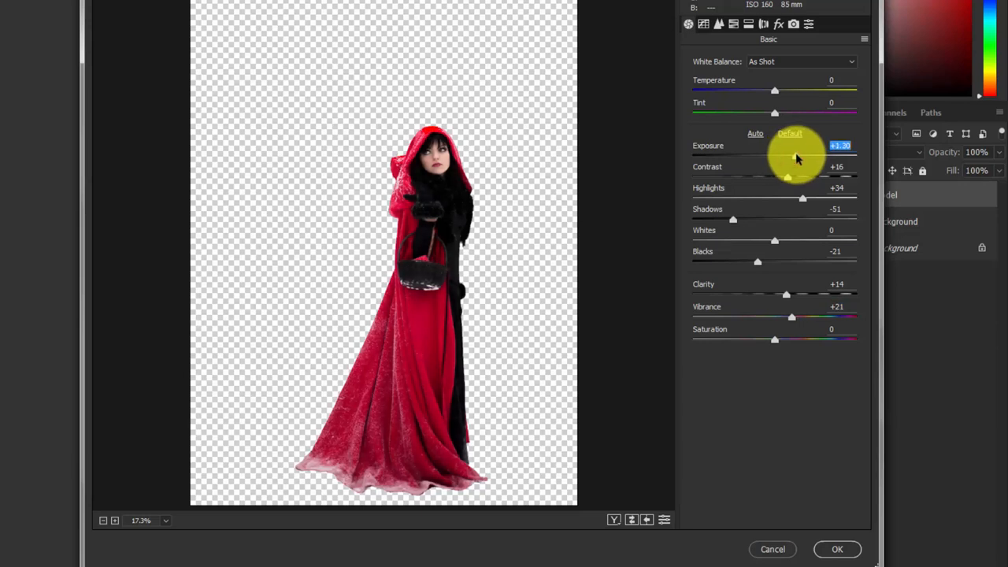
drag(797, 156, 804, 156)
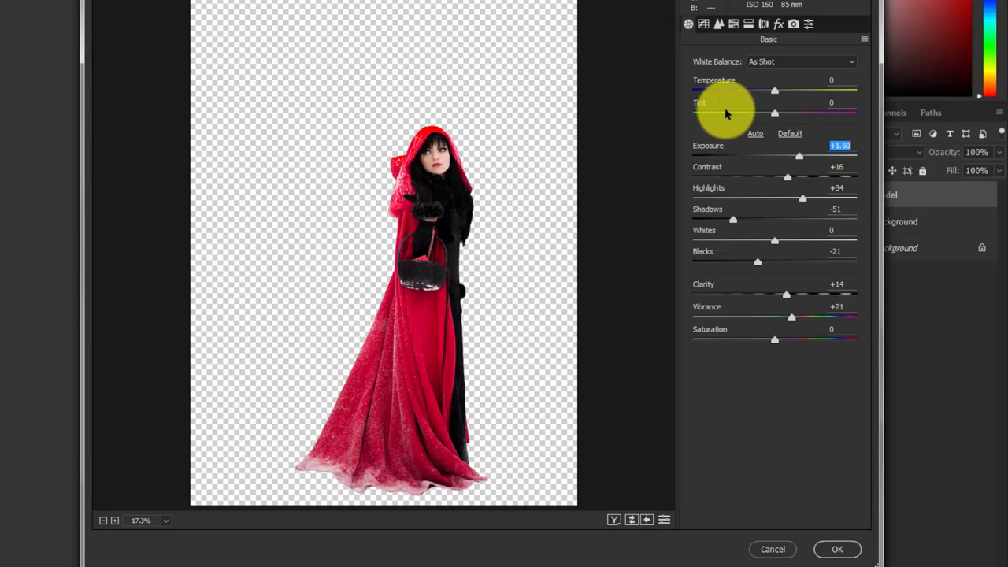
mouse_move(703, 24)
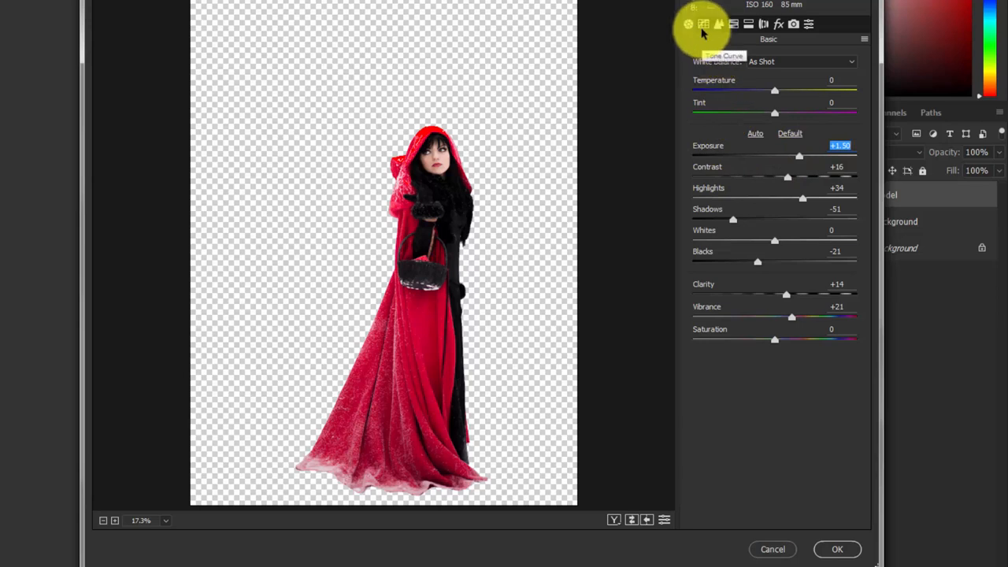
- Shape an S-curve on the RGB Tone Curve and confirm the Camera Raw retouch with OK
click(703, 24)
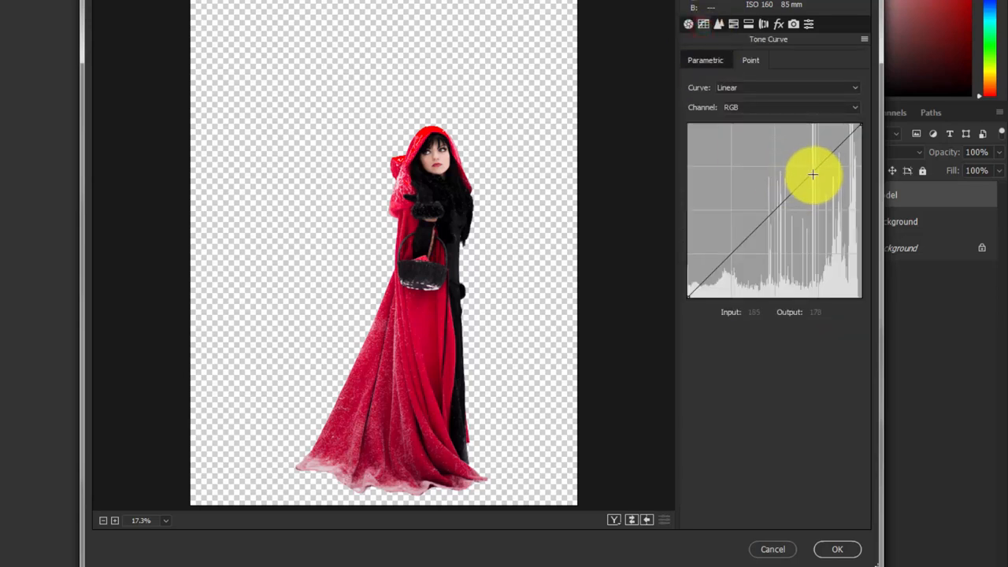
drag(813, 175, 809, 164)
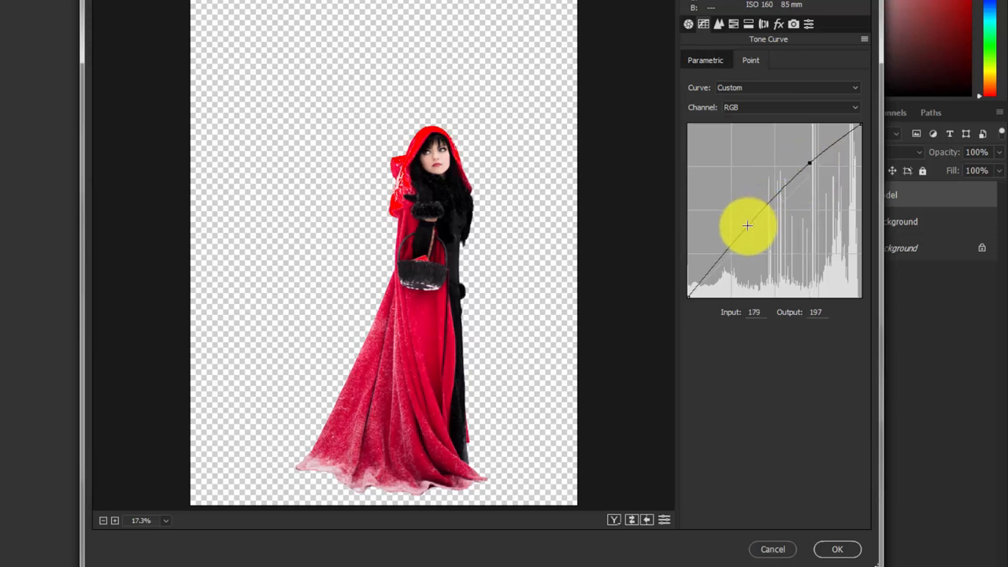
drag(747, 225, 749, 235)
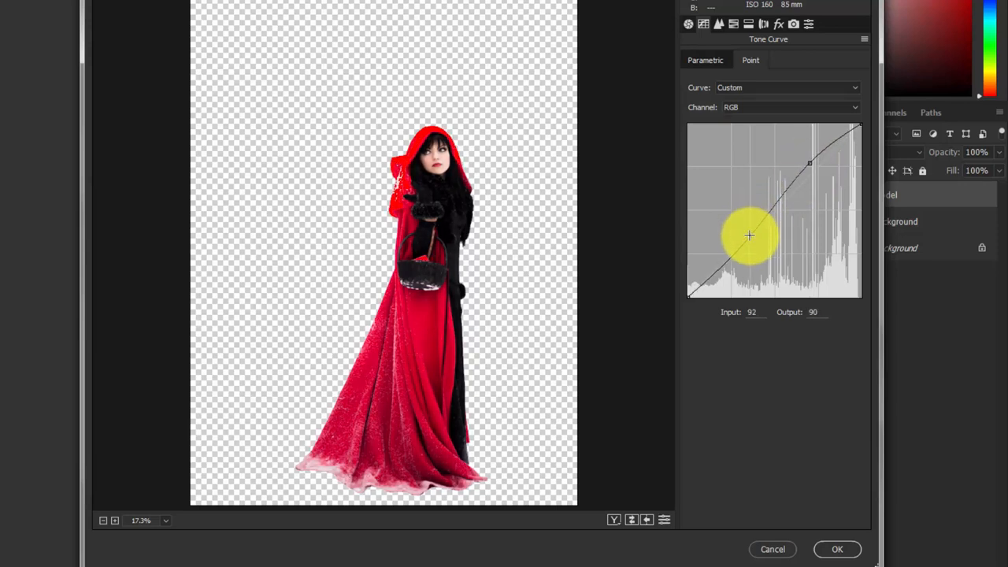
drag(750, 234, 776, 189)
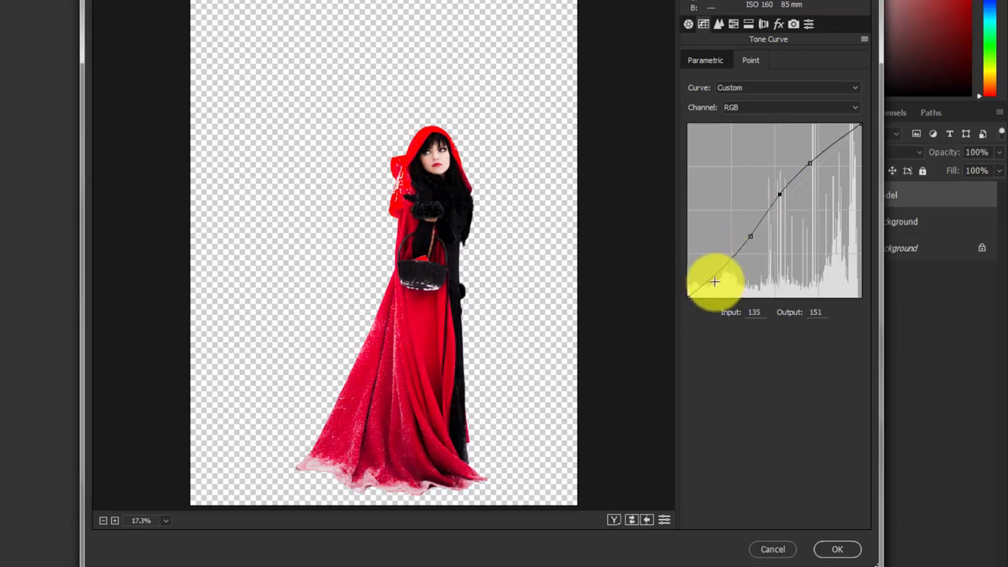
mouse_move(558, 337)
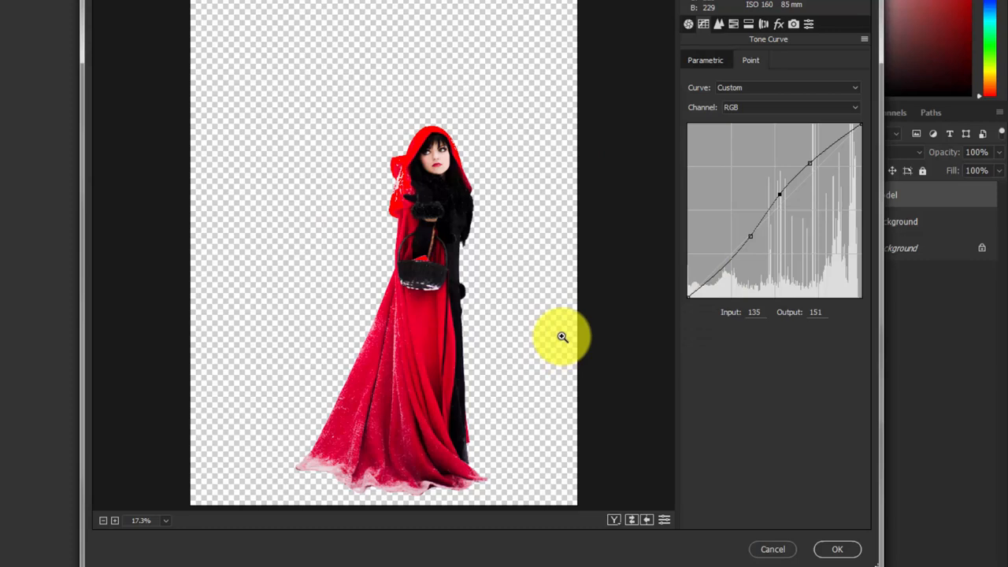
click(837, 548)
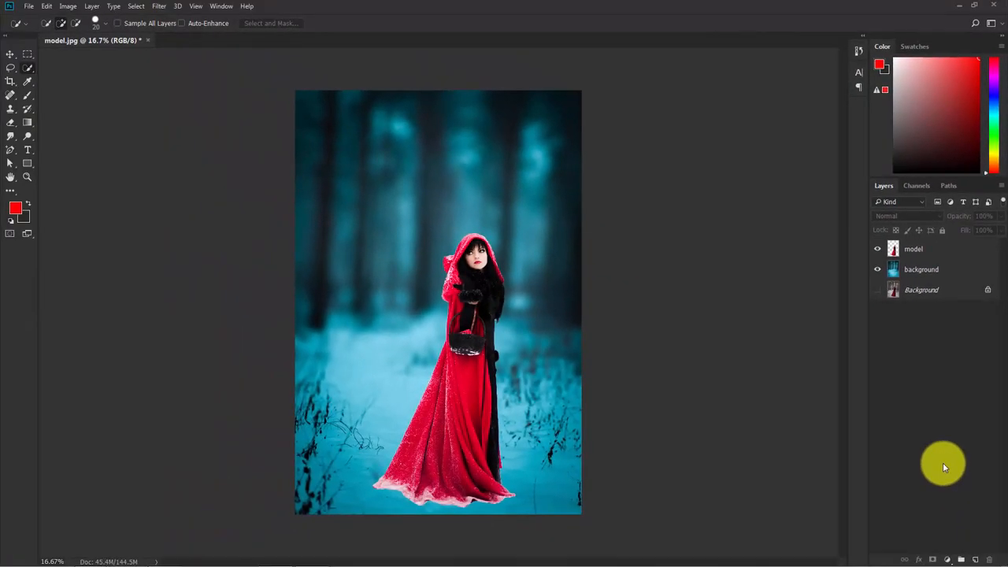
mouse_move(353, 125)
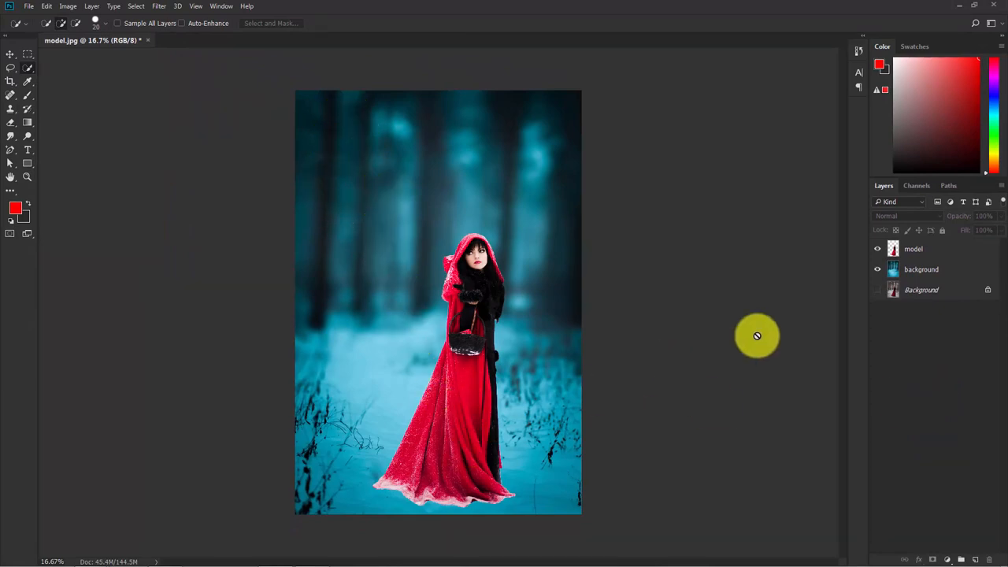
- Place the snow image as an embedded layer over the composite
click(28, 7)
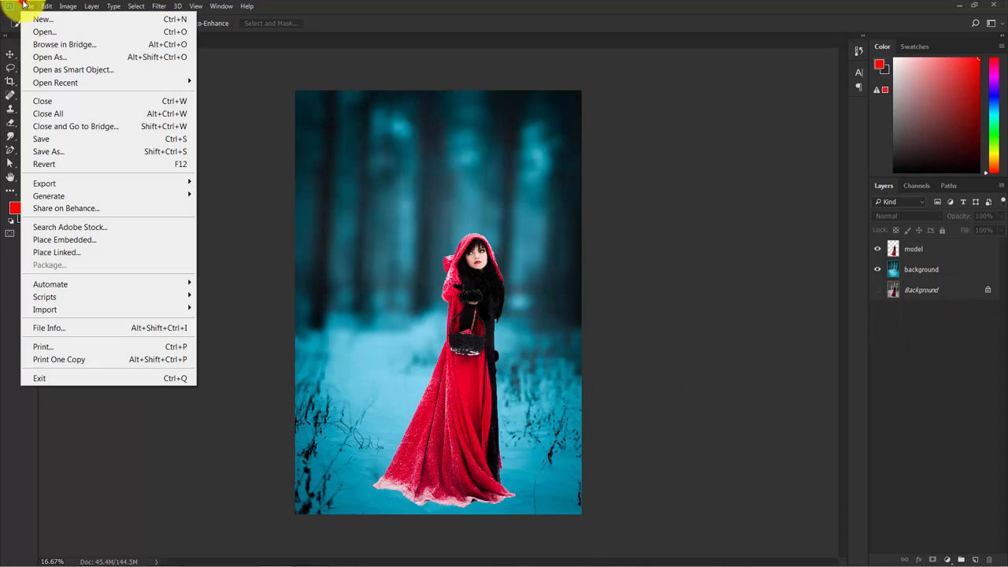
click(65, 239)
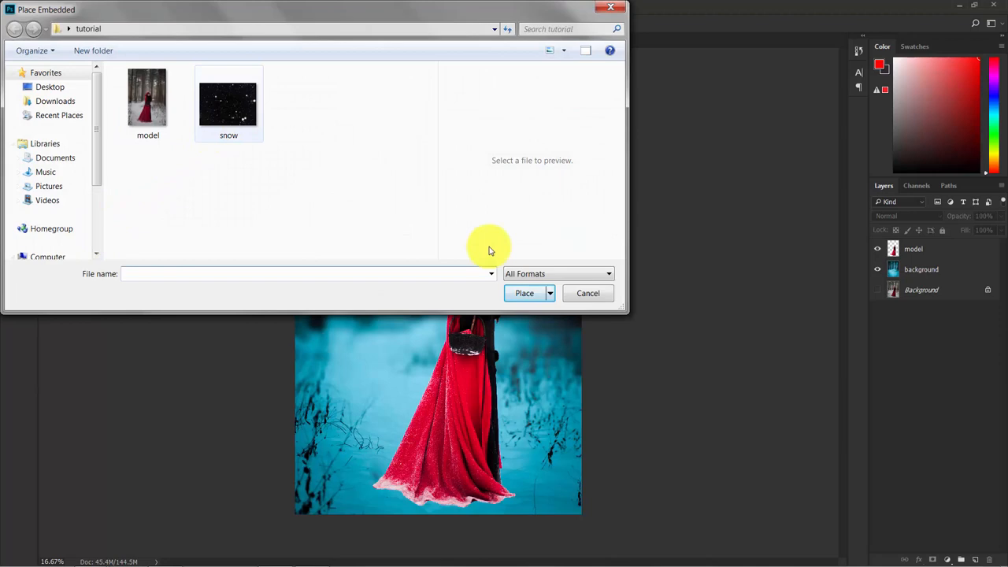
click(228, 104)
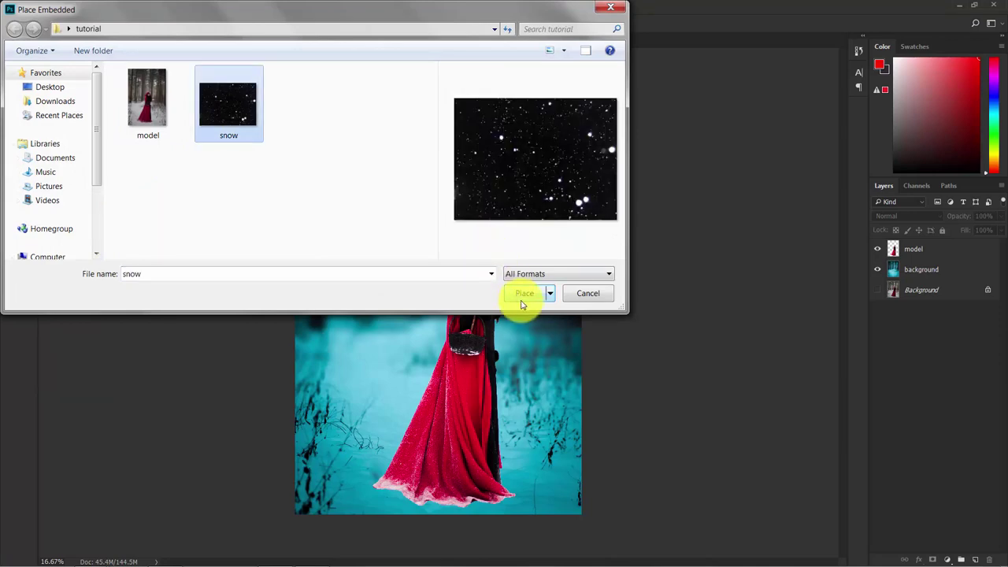
click(525, 293)
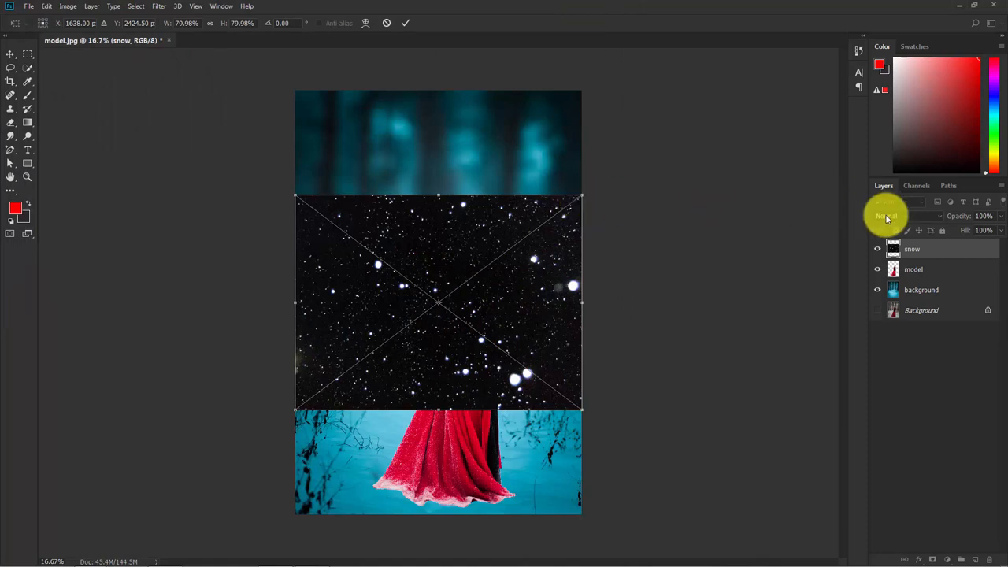
- Set the snow layer to Screen mode and stretch it to cover the whole canvas
click(906, 216)
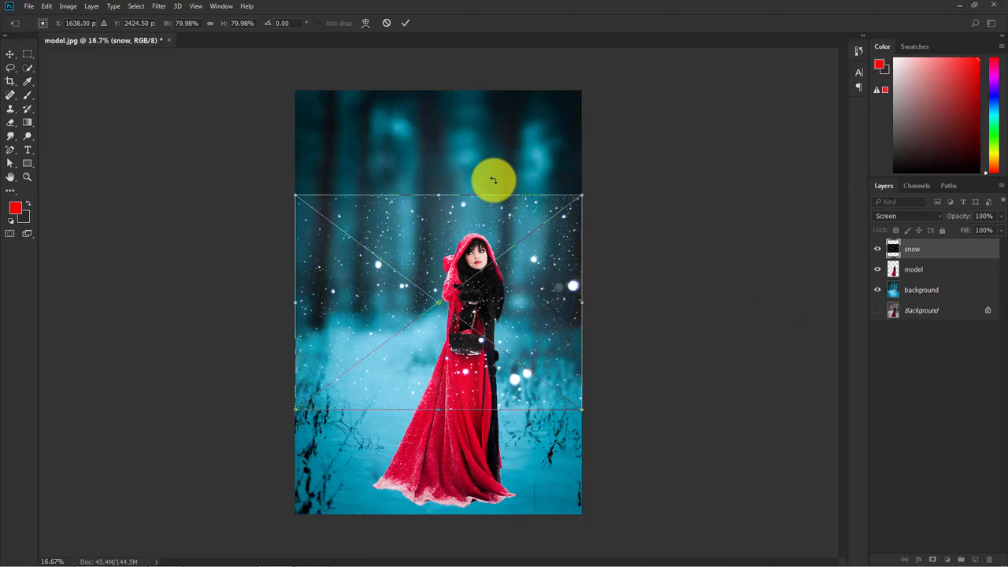
mouse_move(428, 93)
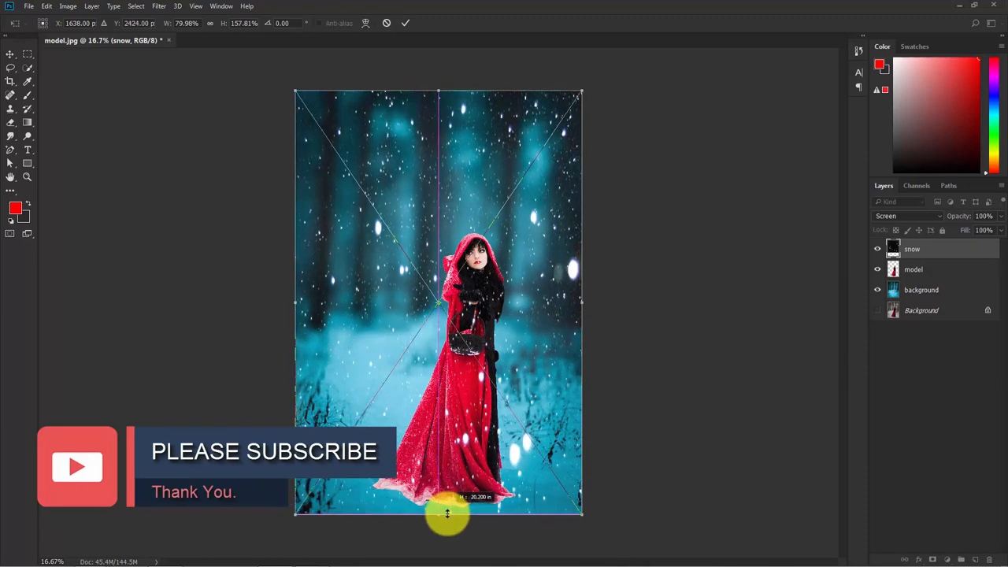
drag(447, 517, 579, 76)
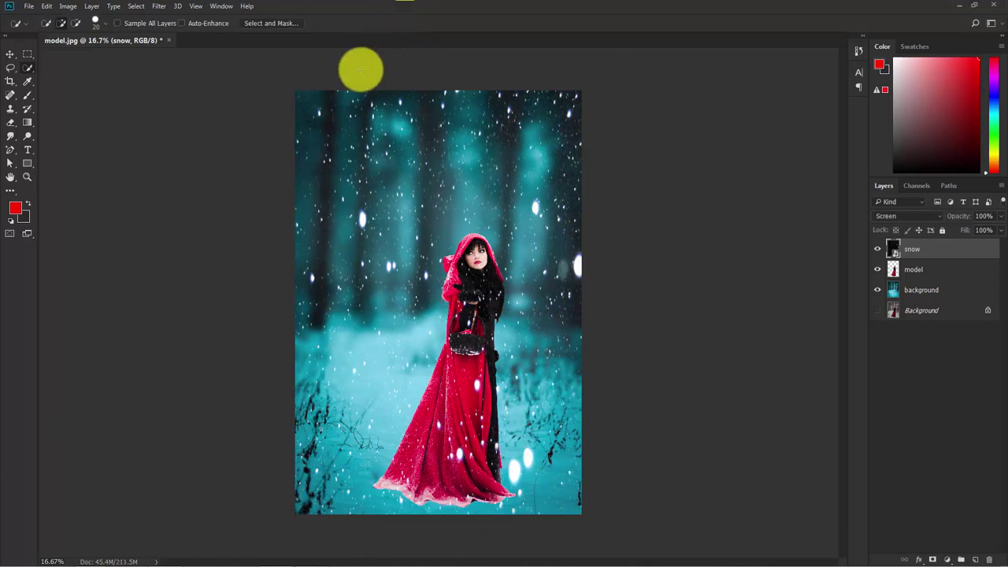
- Gaussian-blur the snow layer at a moderate radius so the flakes look out of focus
click(141, 6)
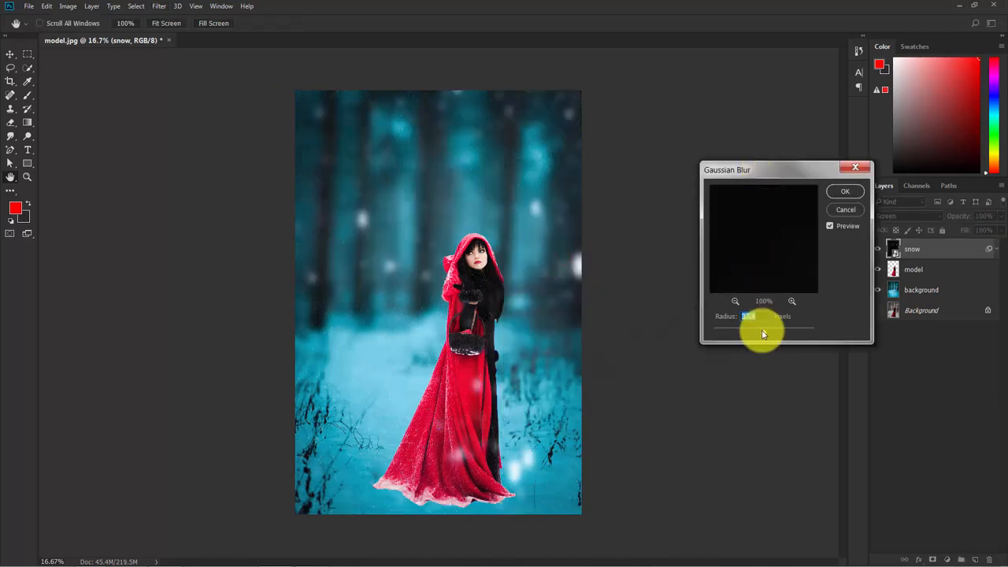
drag(762, 331, 742, 331)
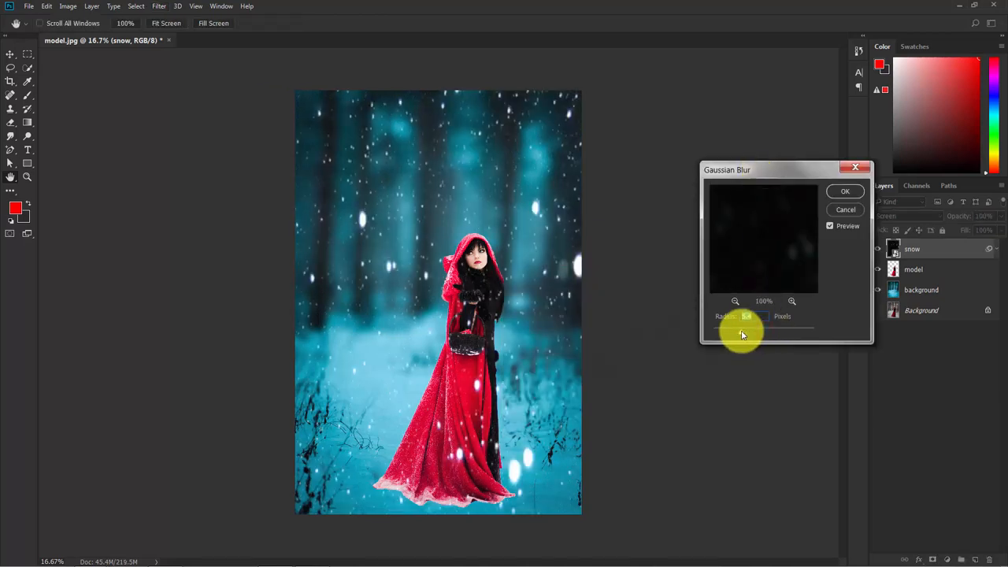
drag(742, 331, 750, 331)
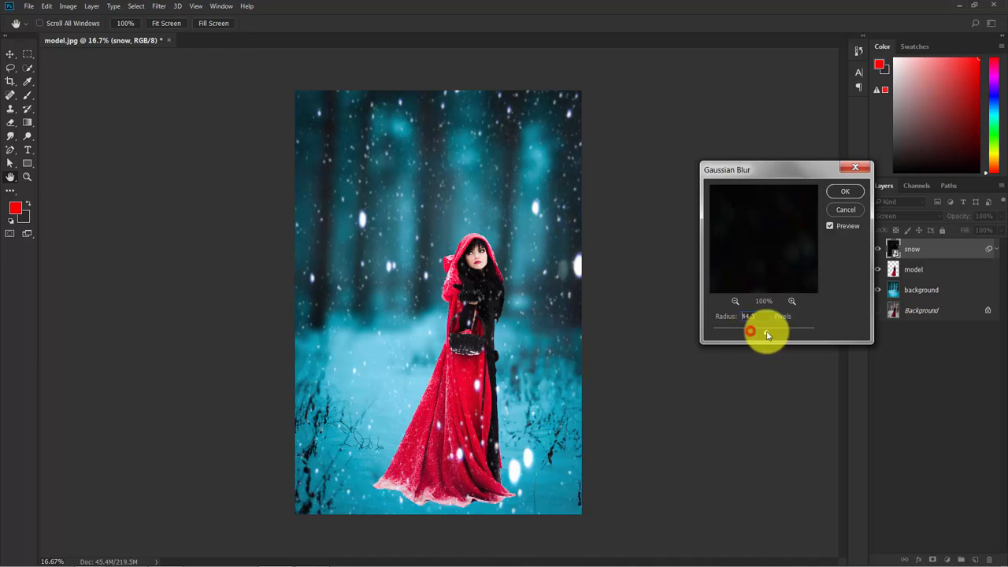
drag(750, 330, 769, 330)
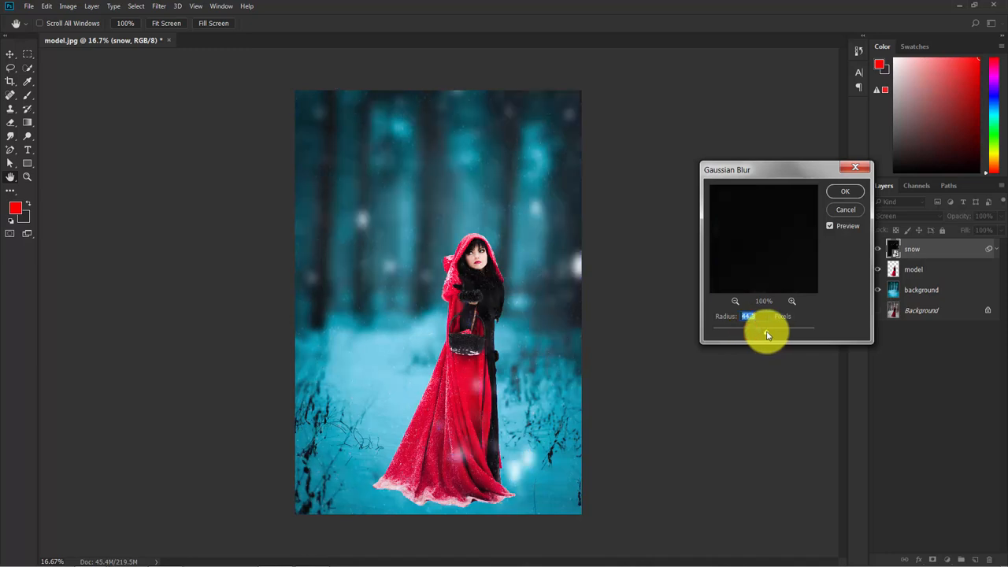
drag(769, 326, 780, 331)
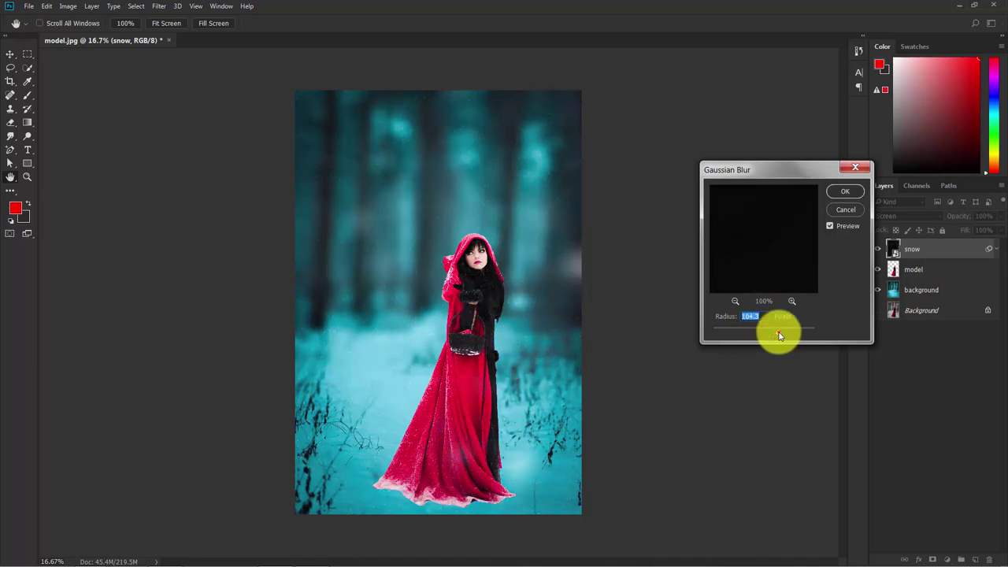
drag(775, 327, 756, 327)
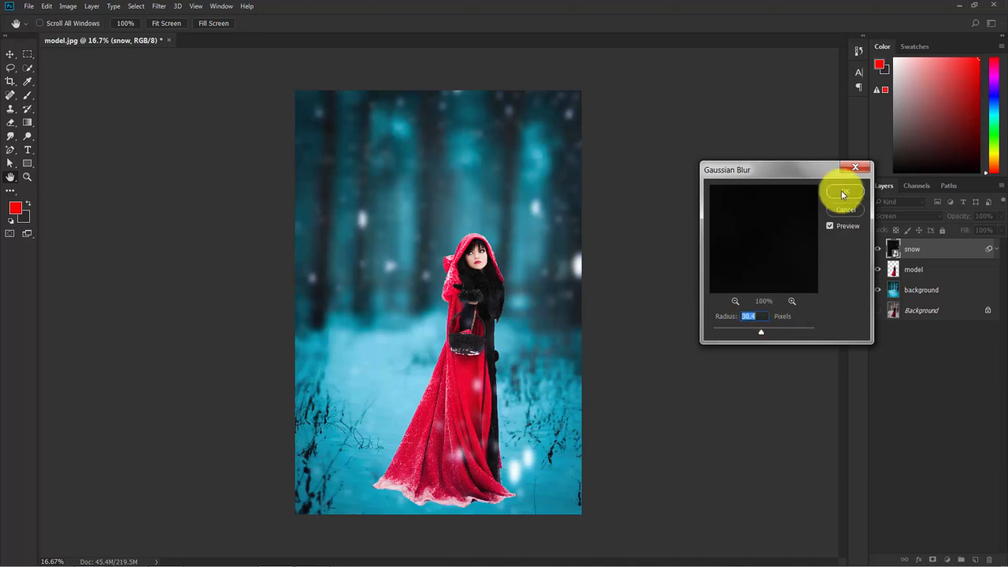
click(844, 193)
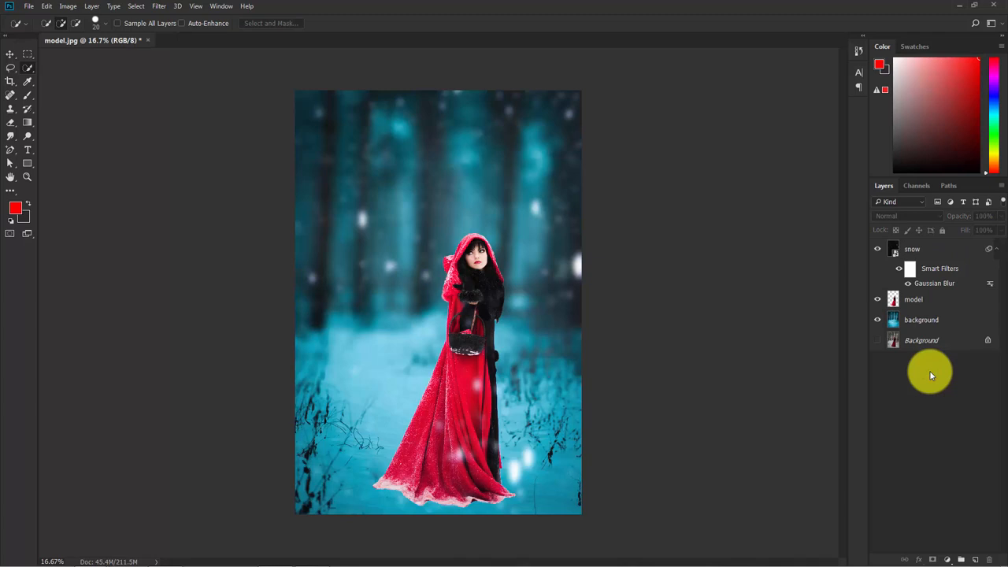
mouse_move(900, 365)
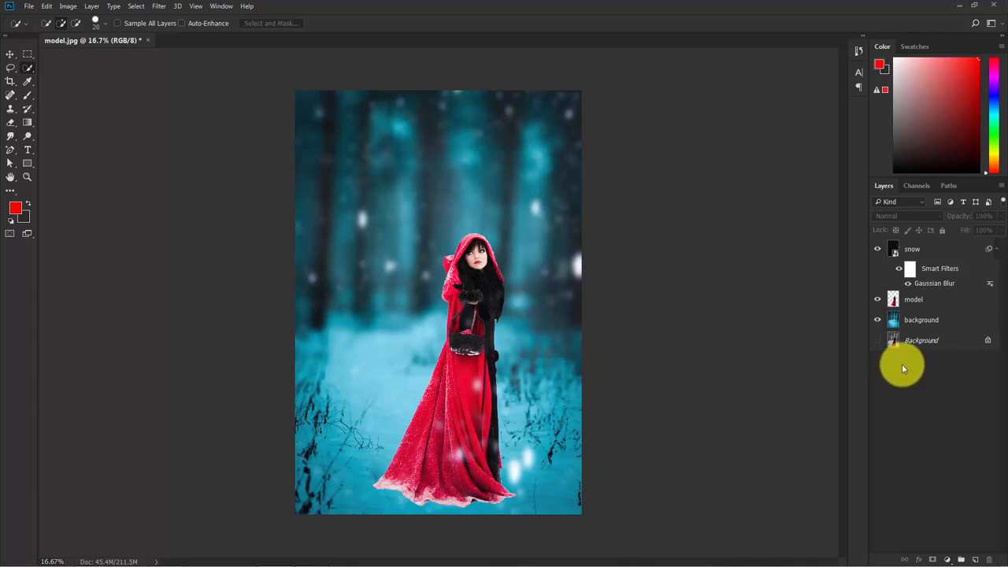